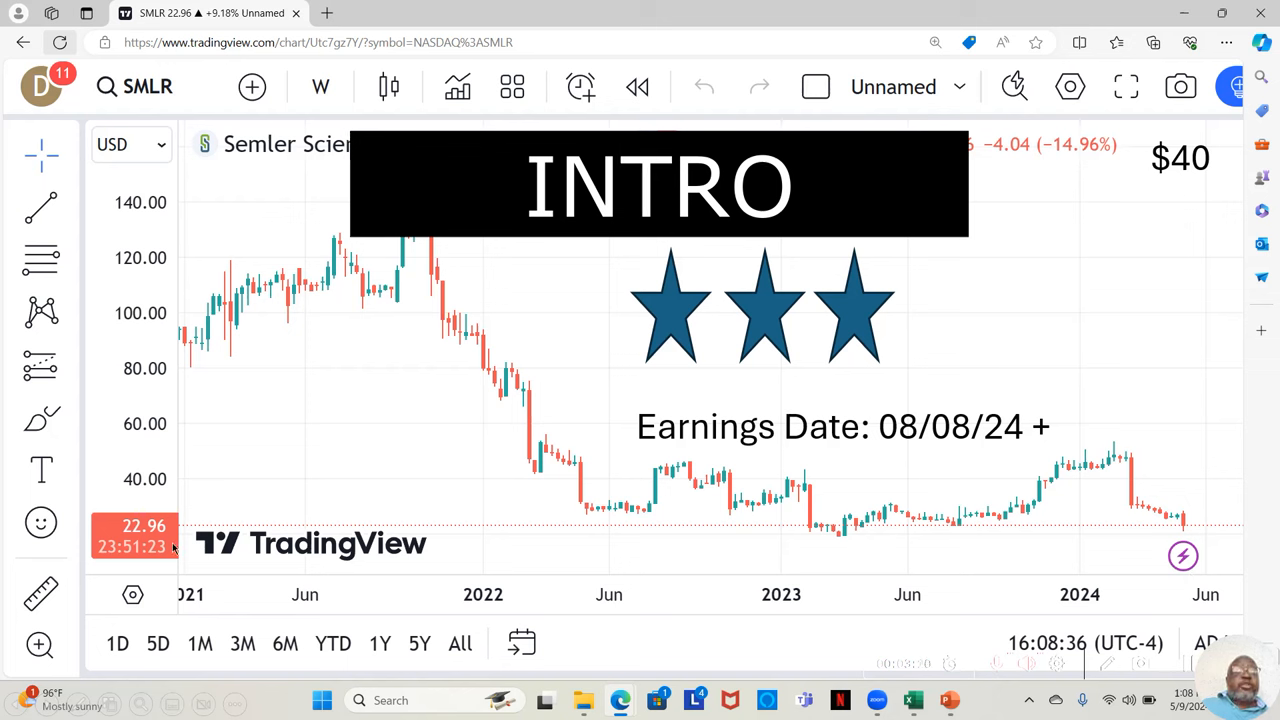
pyautogui.moveTo(176, 540)
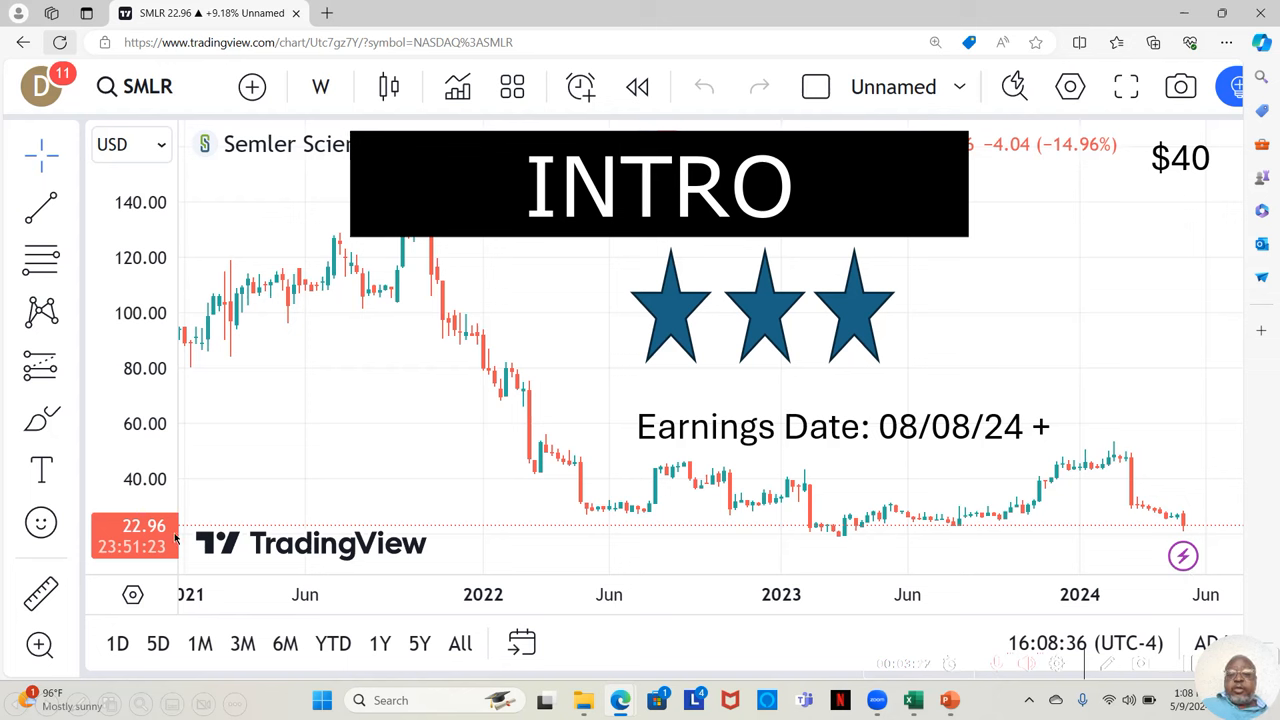
pyautogui.moveTo(978, 360)
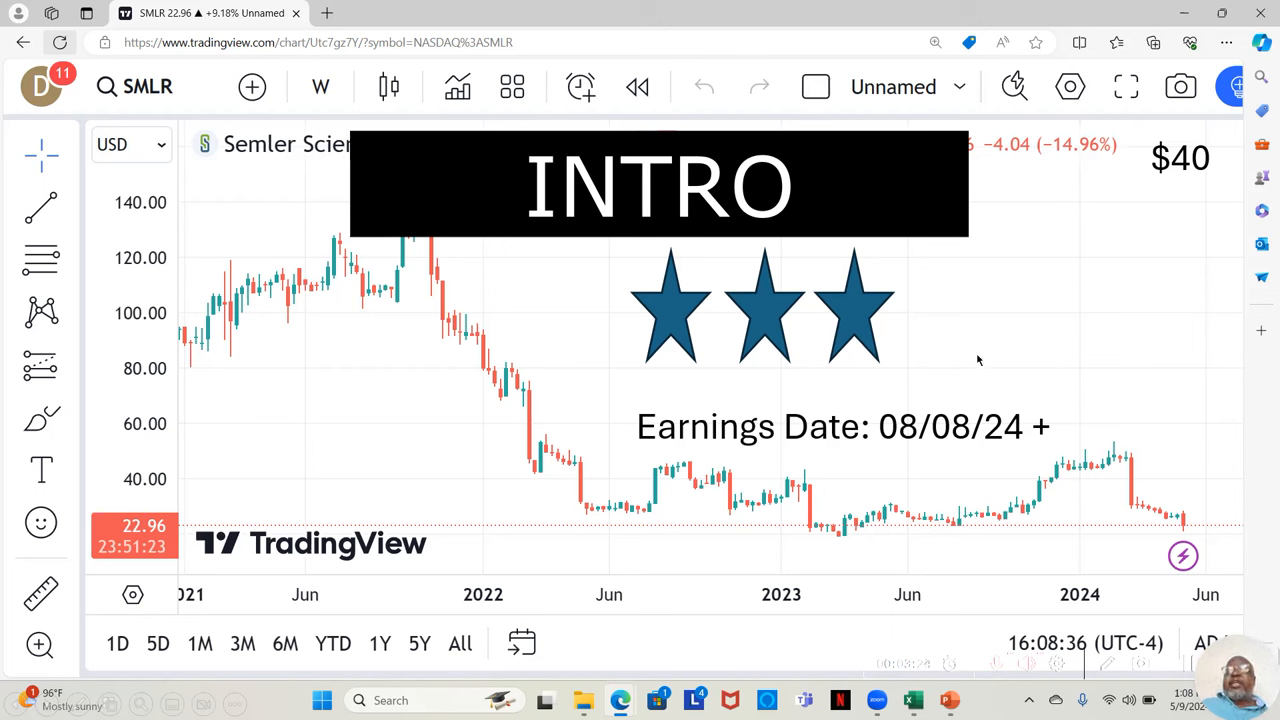
pyautogui.moveTo(1172, 190)
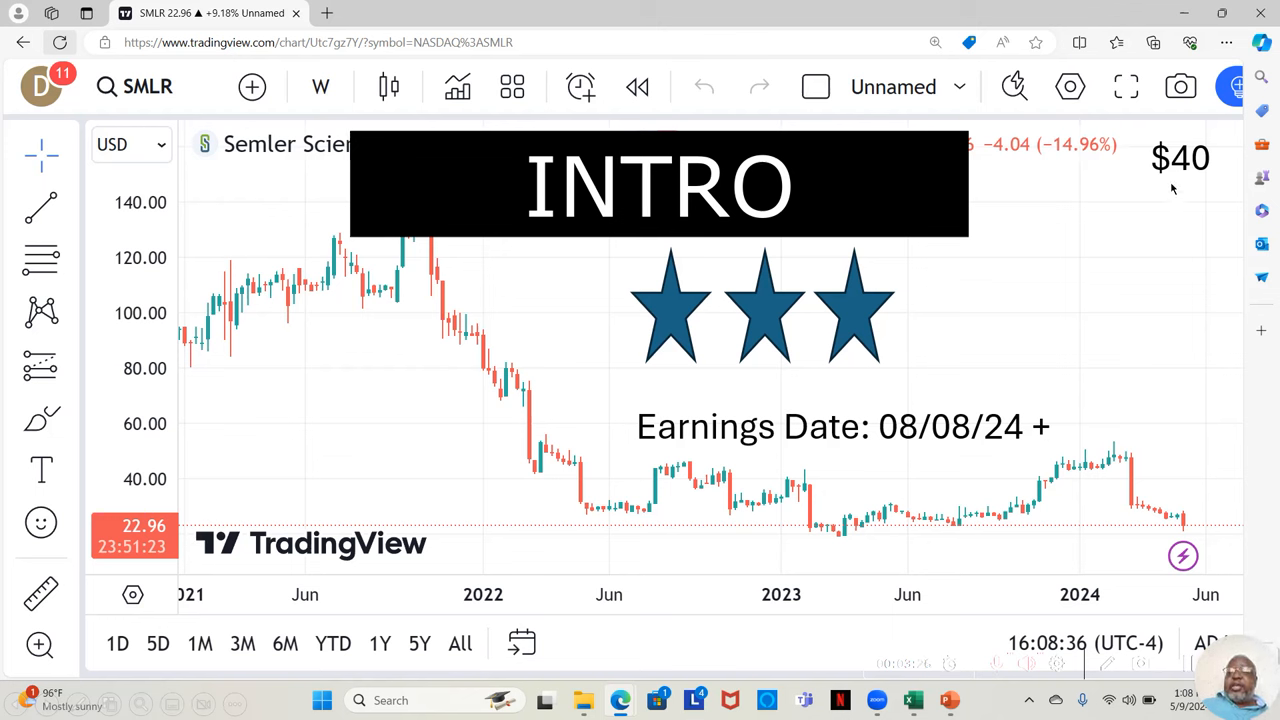
pyautogui.moveTo(1190, 178)
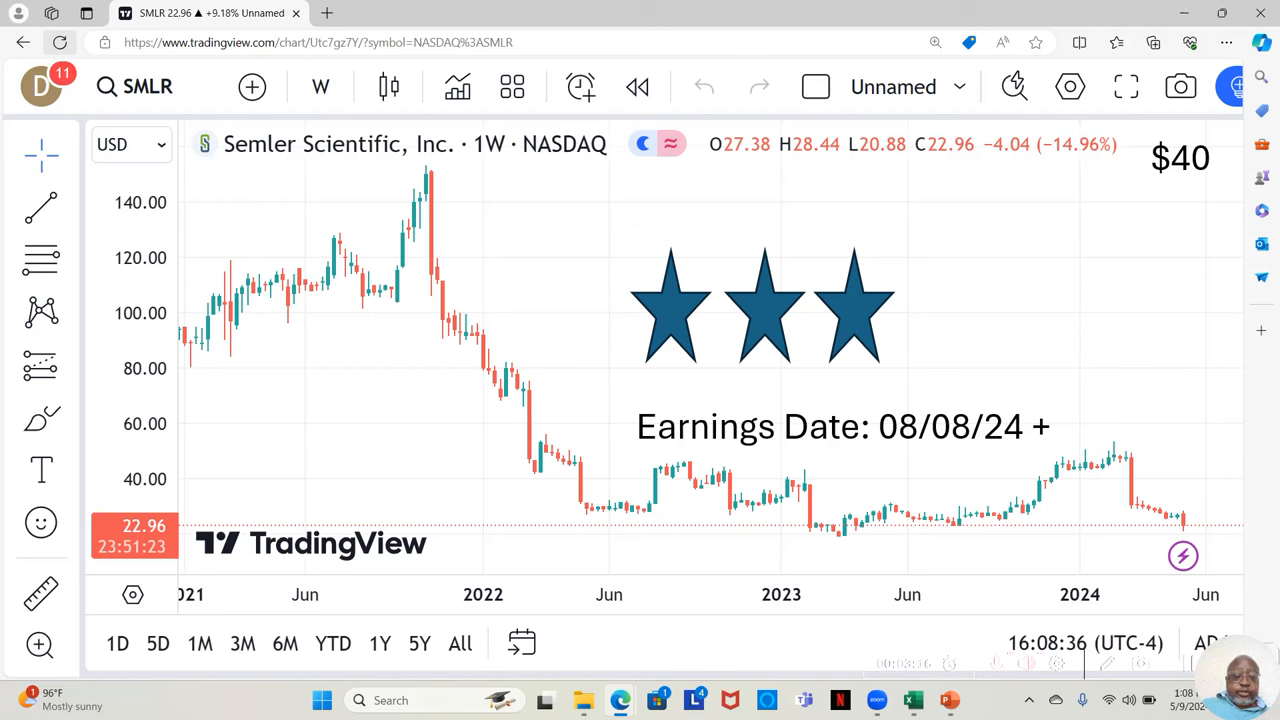
pyautogui.moveTo(632, 556)
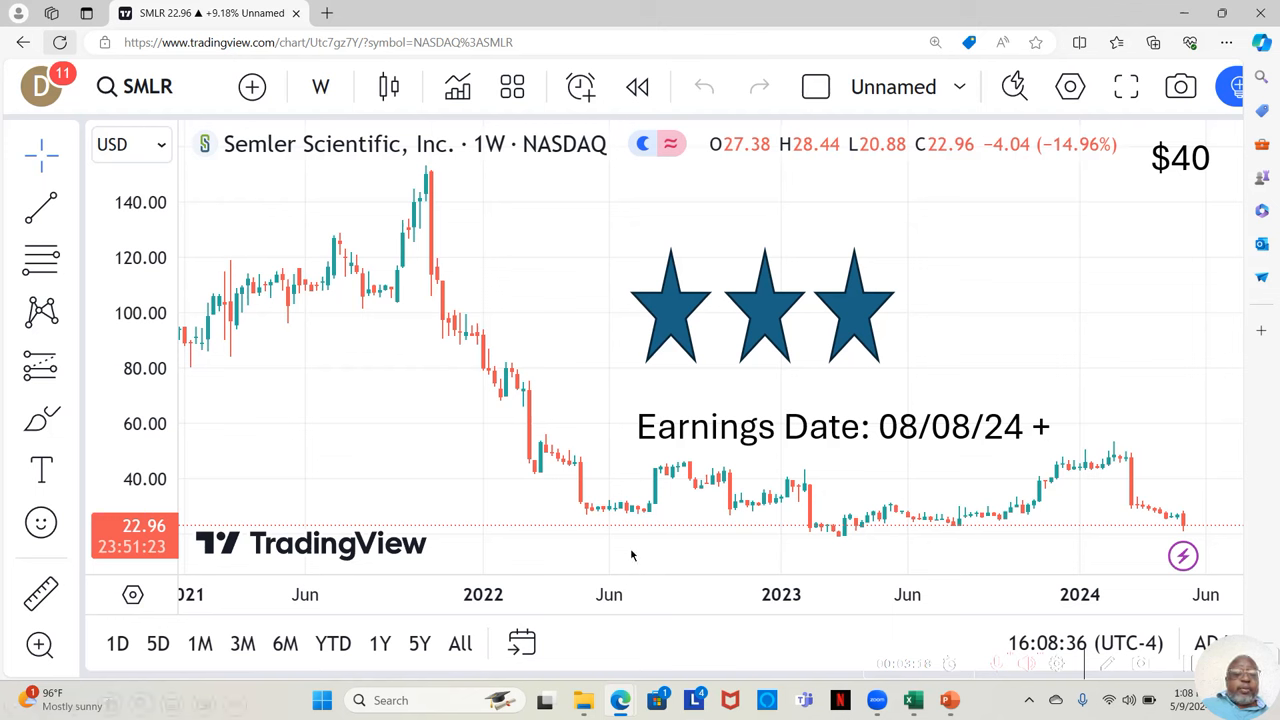
pyautogui.moveTo(172, 548)
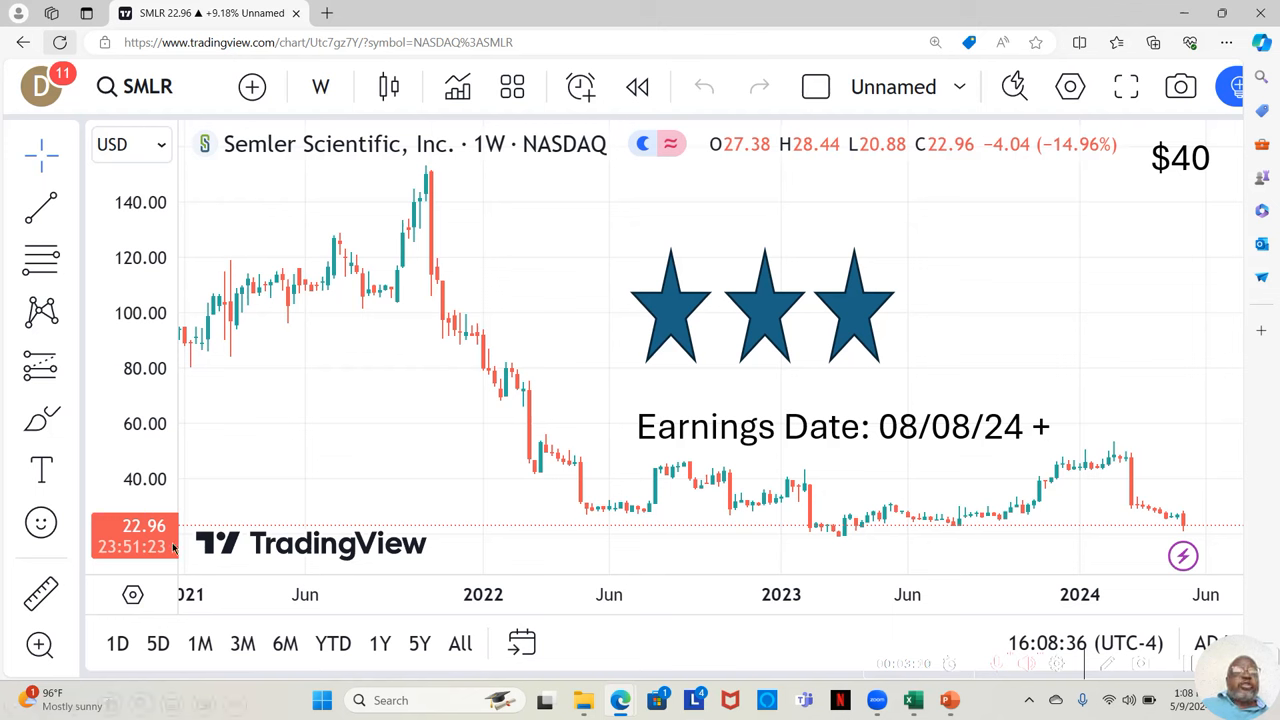
pyautogui.moveTo(176, 540)
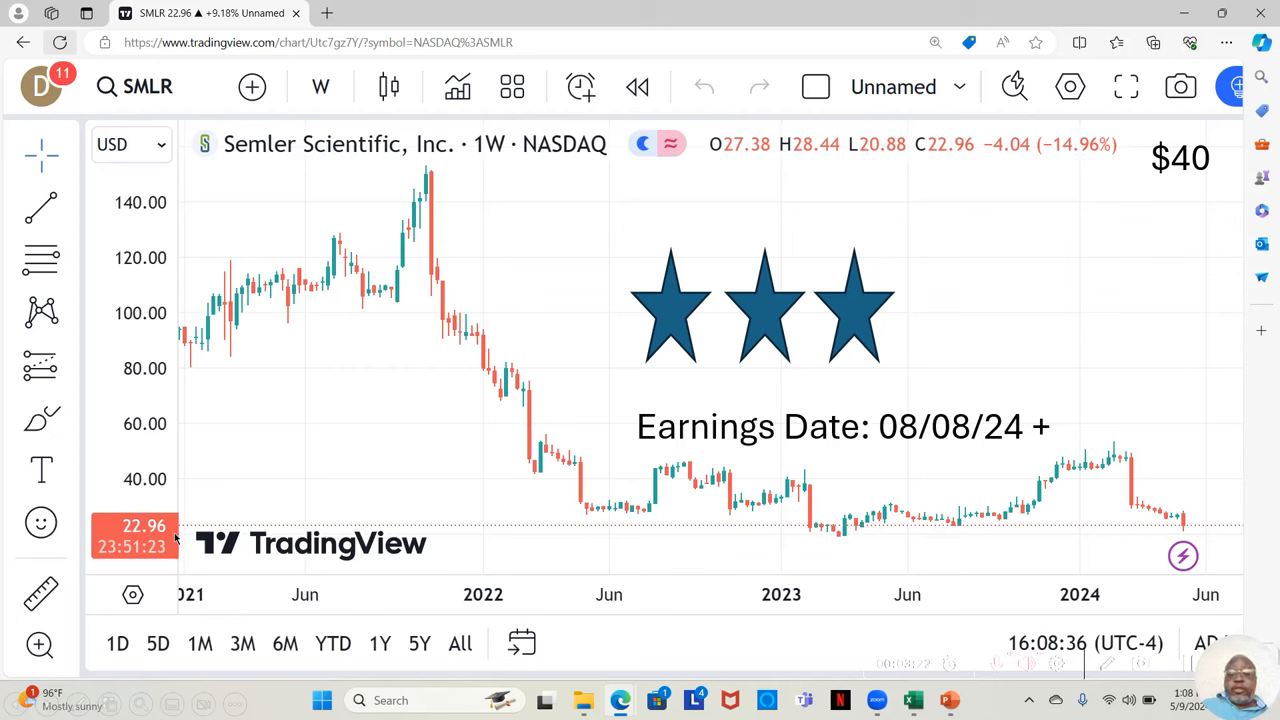
pyautogui.moveTo(978, 360)
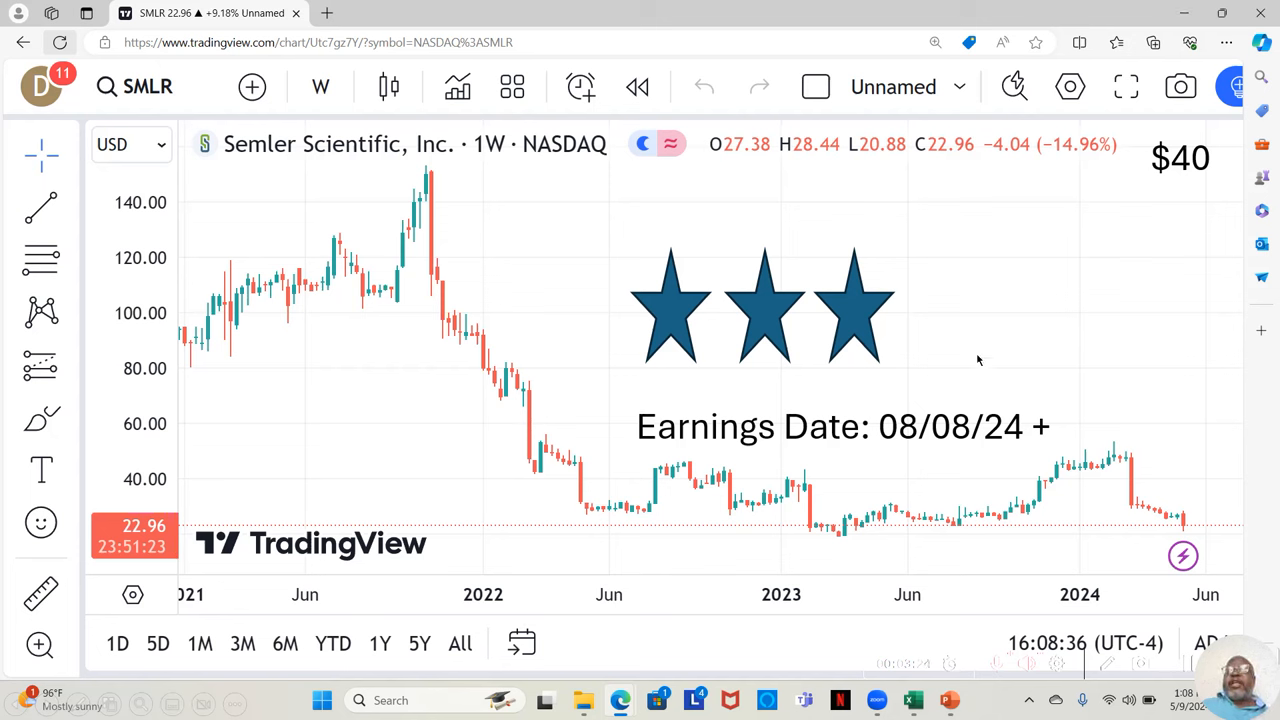
pyautogui.moveTo(1172, 188)
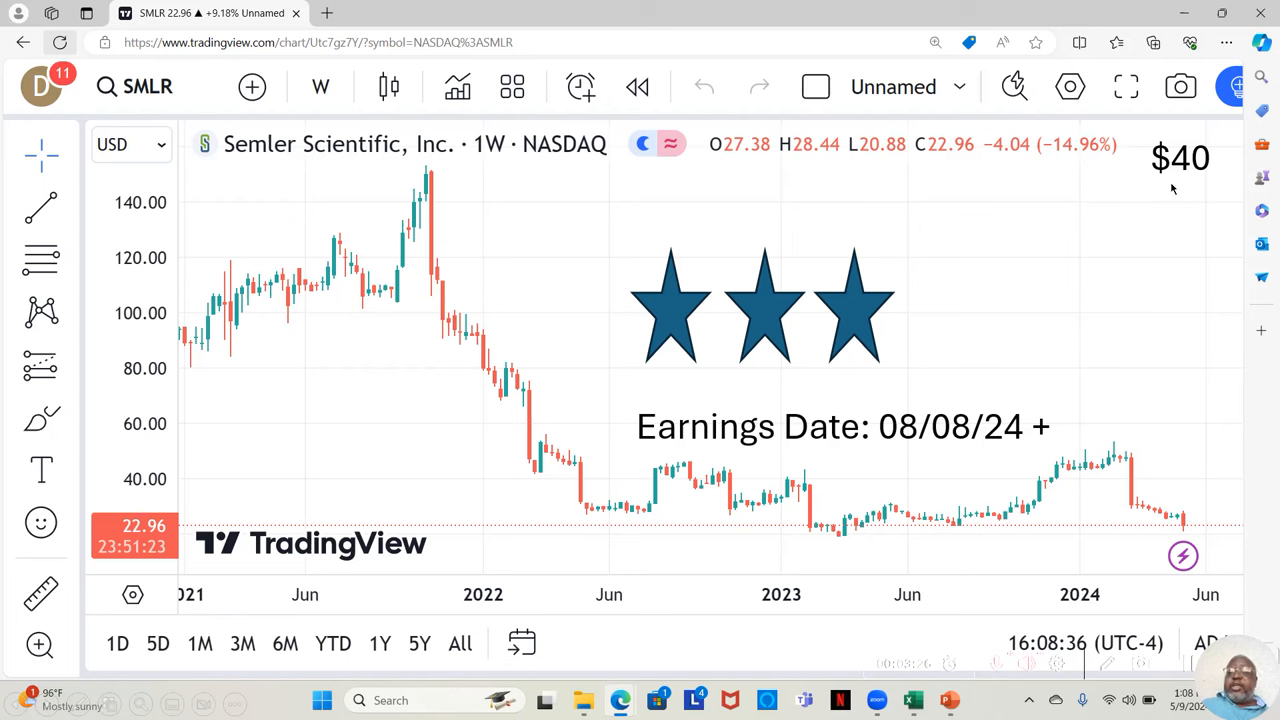
pyautogui.moveTo(1190, 180)
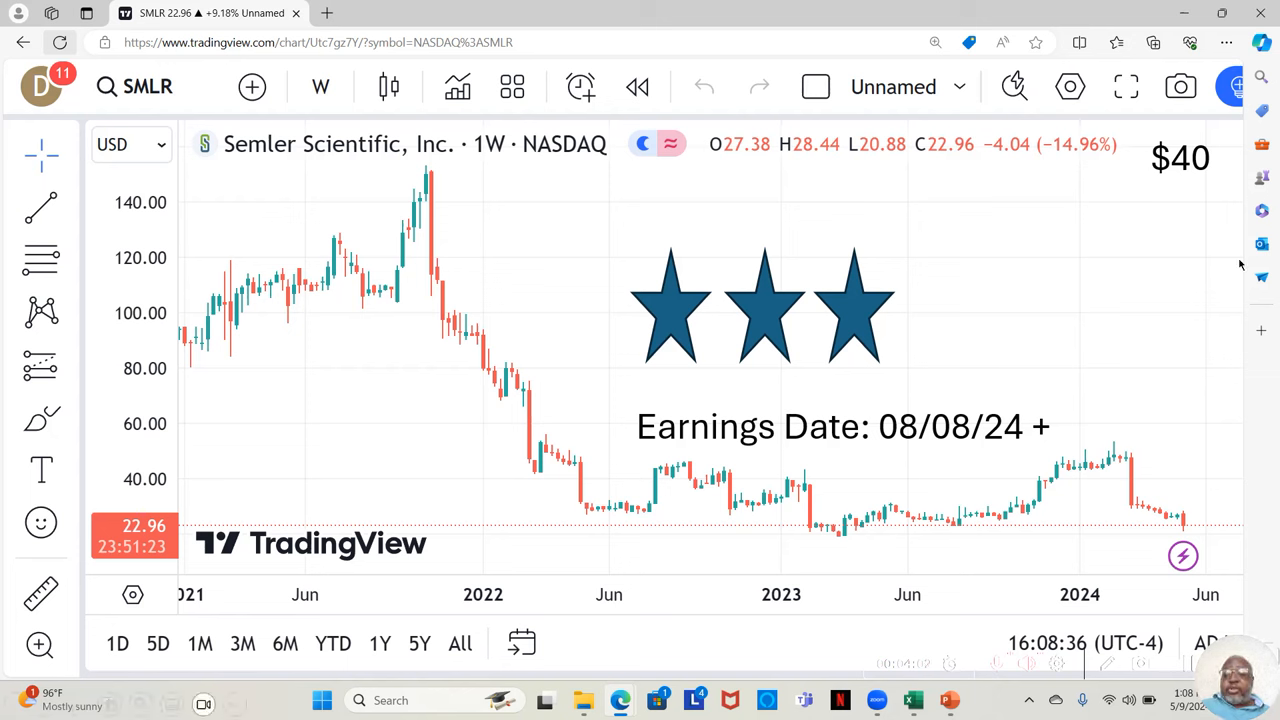
pyautogui.moveTo(1128, 452)
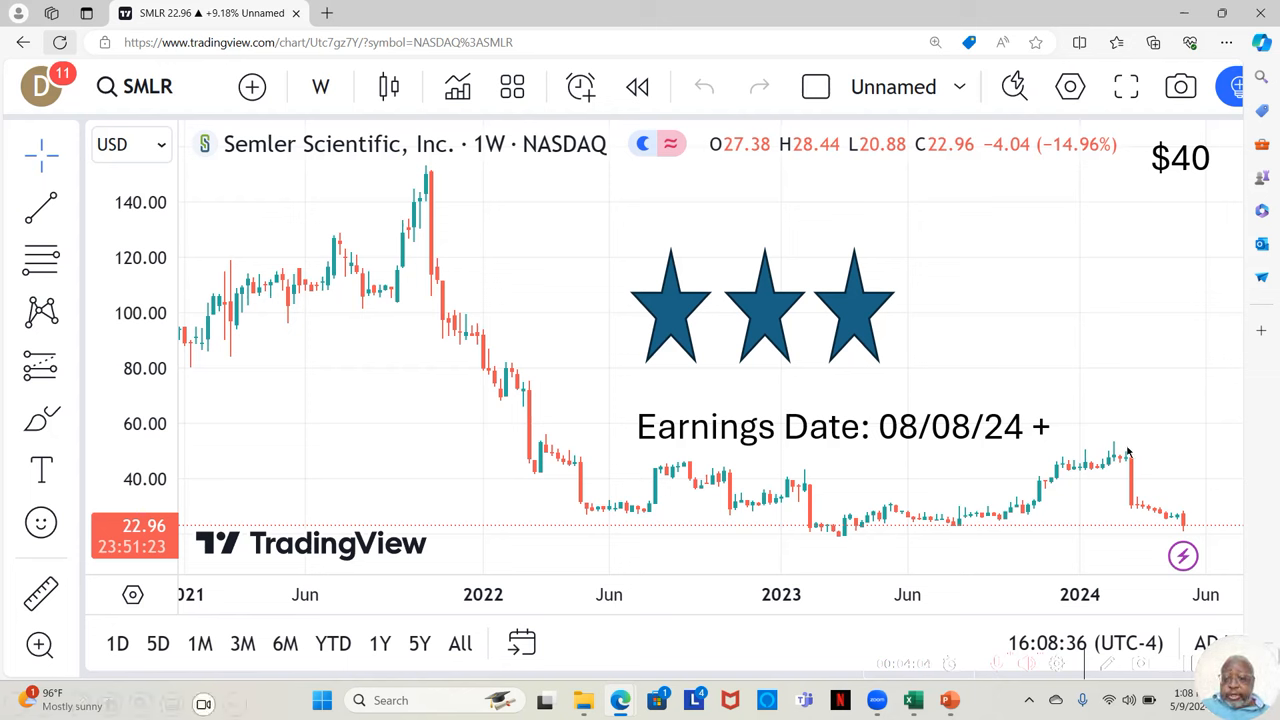
pyautogui.moveTo(1130, 482)
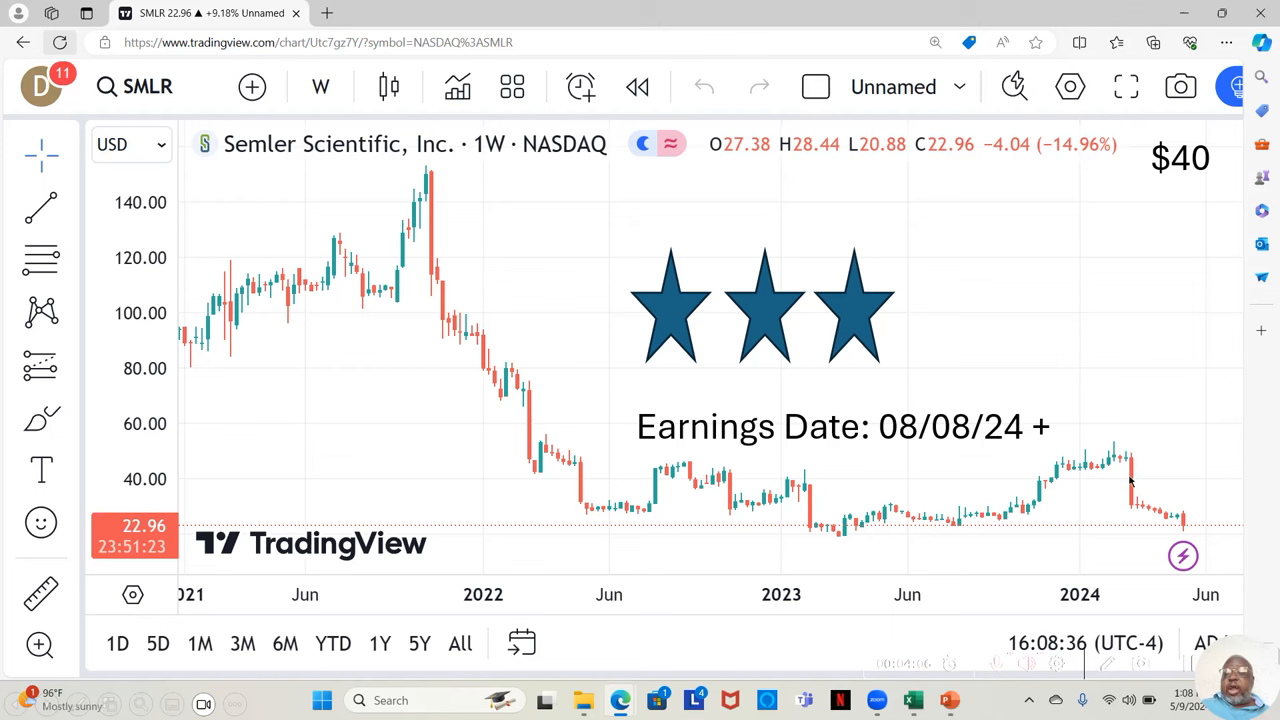
pyautogui.moveTo(1140, 516)
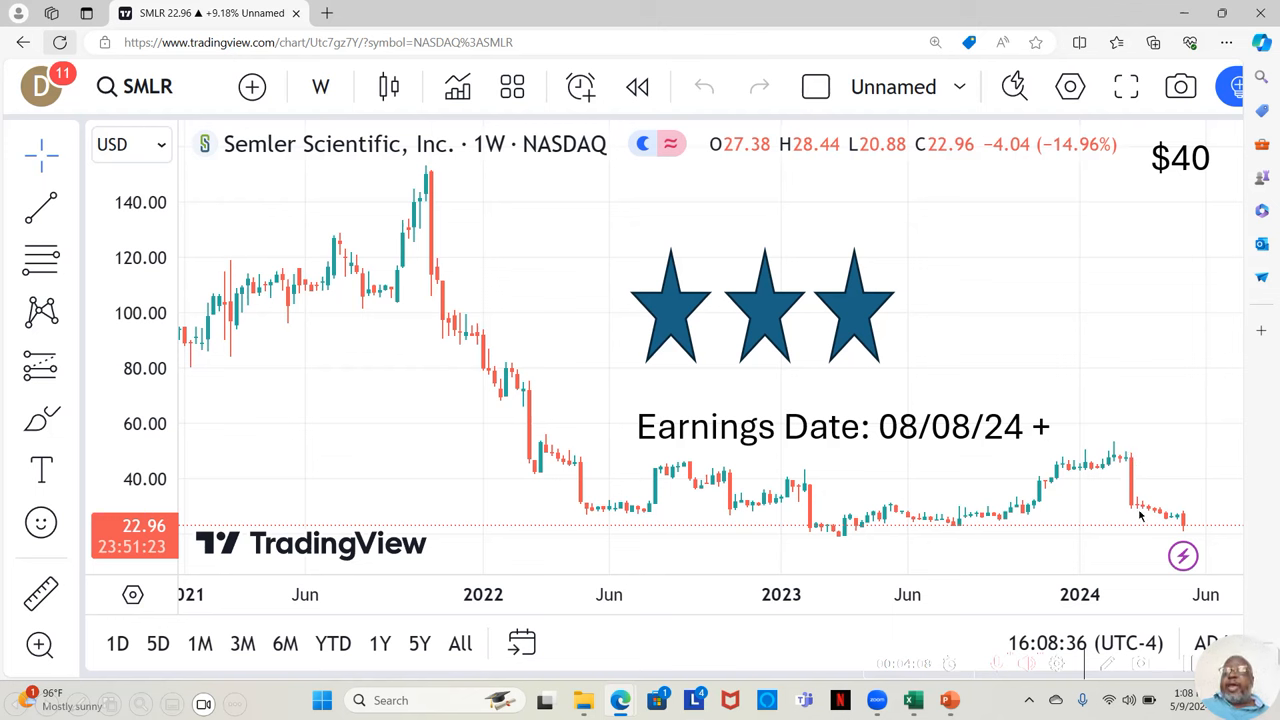
pyautogui.moveTo(1178, 518)
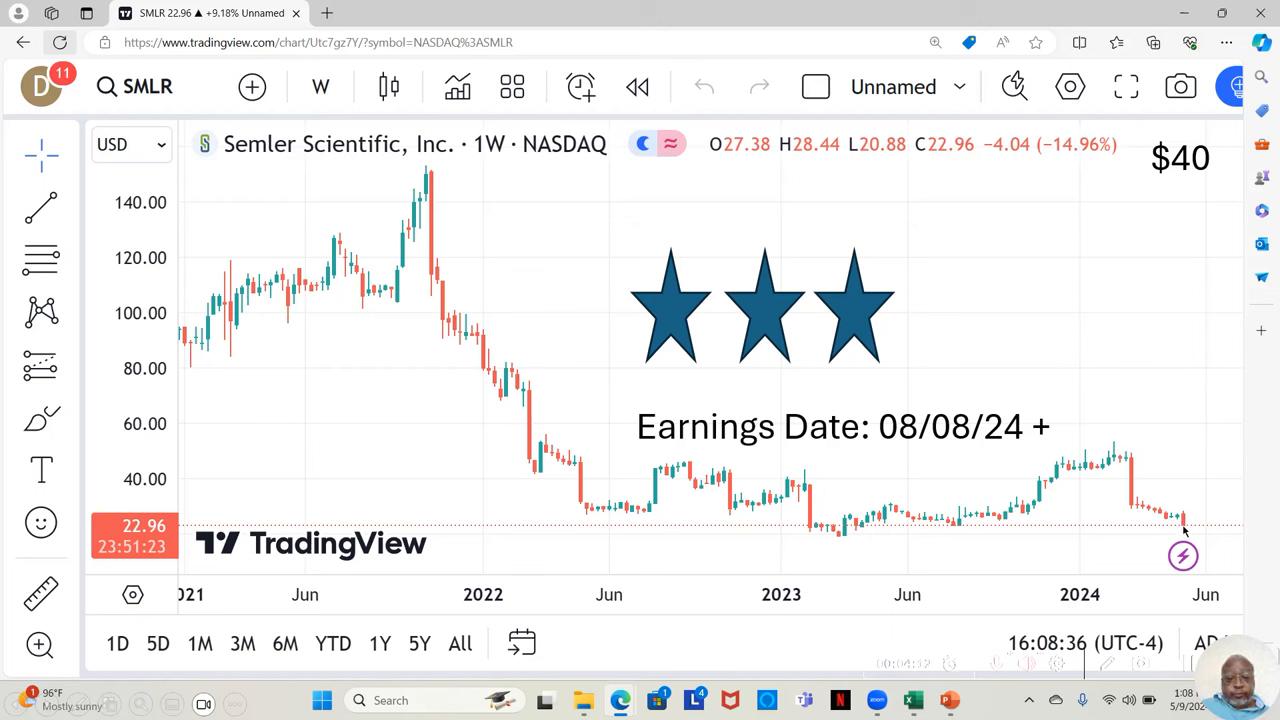
pyautogui.moveTo(1188, 528)
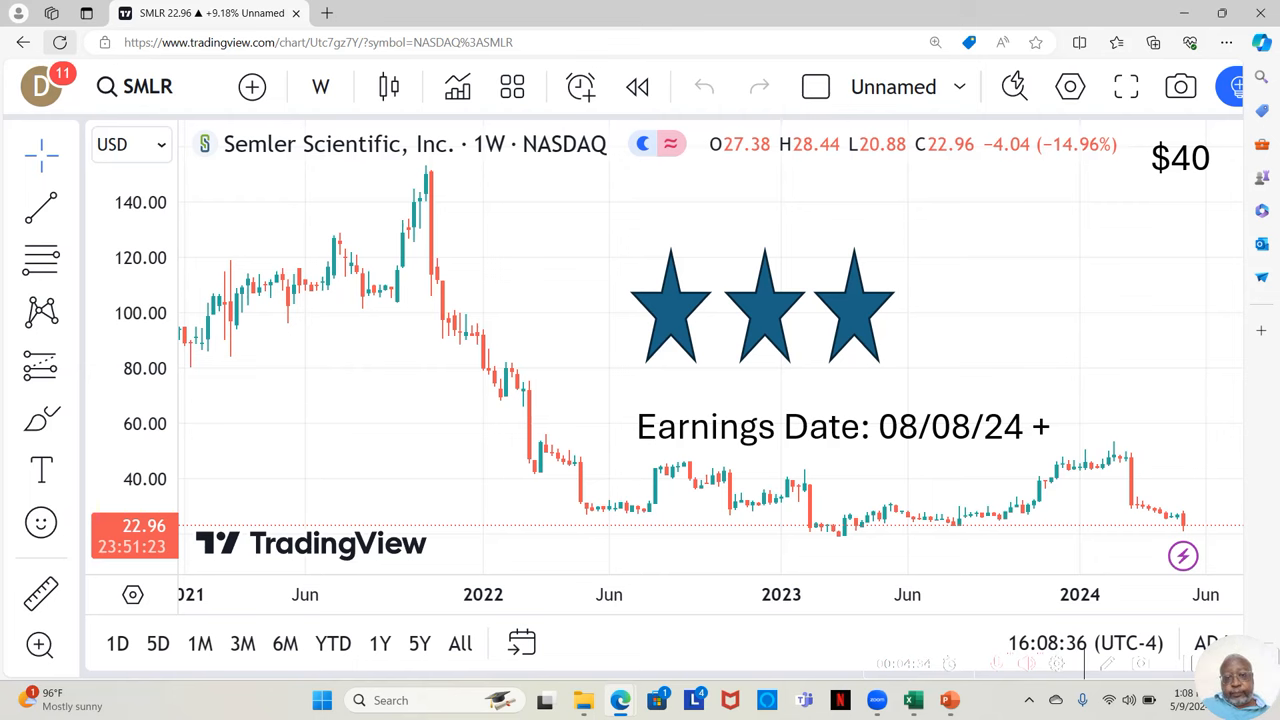
# - Scroll the DATA sheet down to the Other Ratios and Balance Sheet rows
pyautogui.click(876, 700)
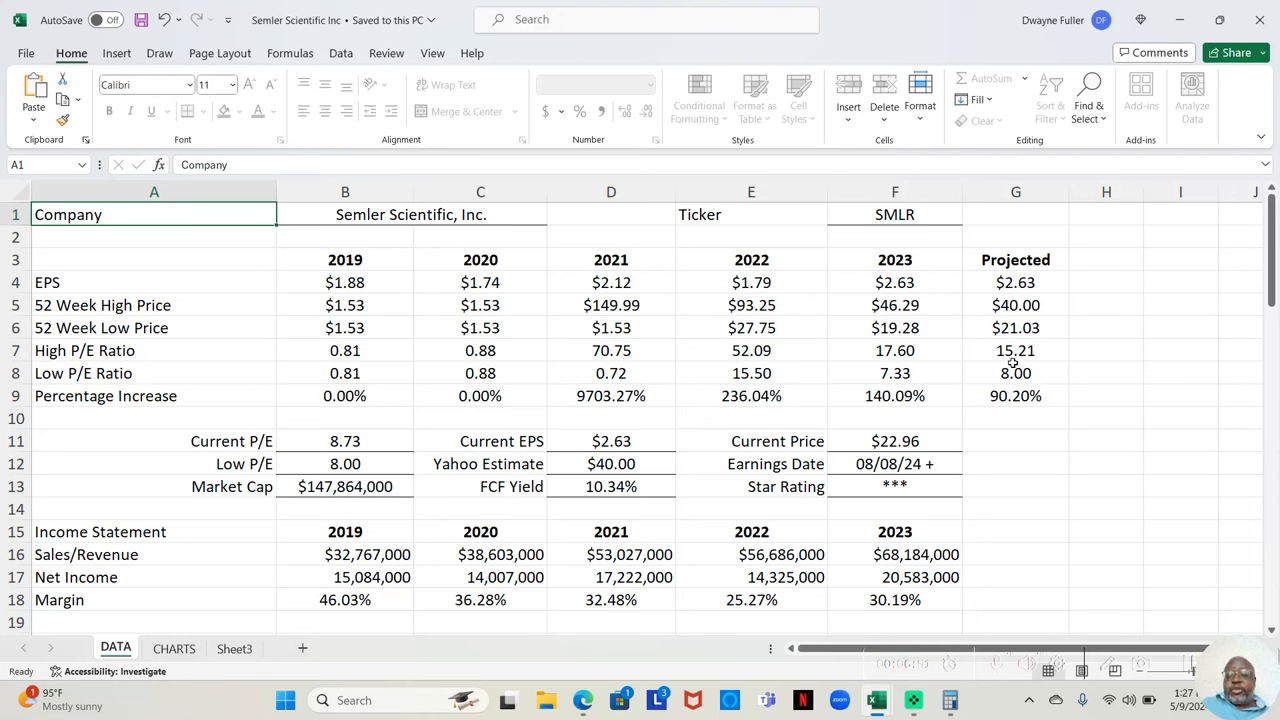
pyautogui.moveTo(916, 448)
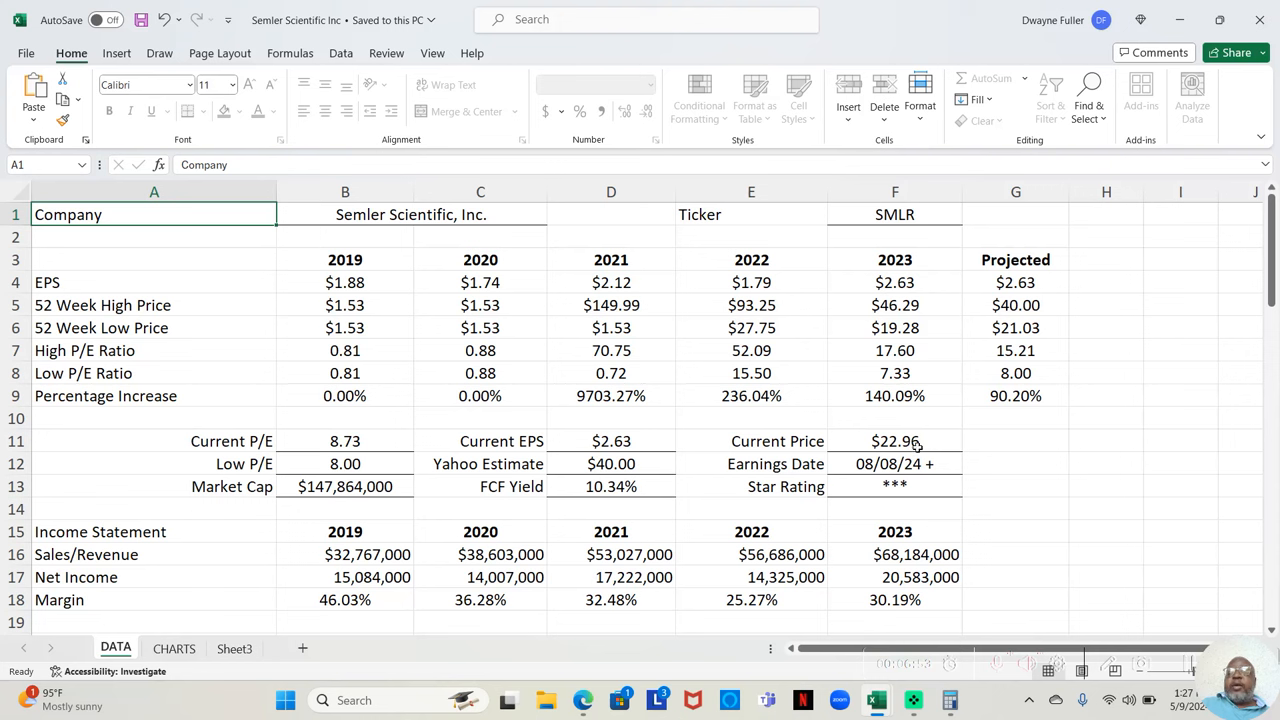
pyautogui.moveTo(930, 446)
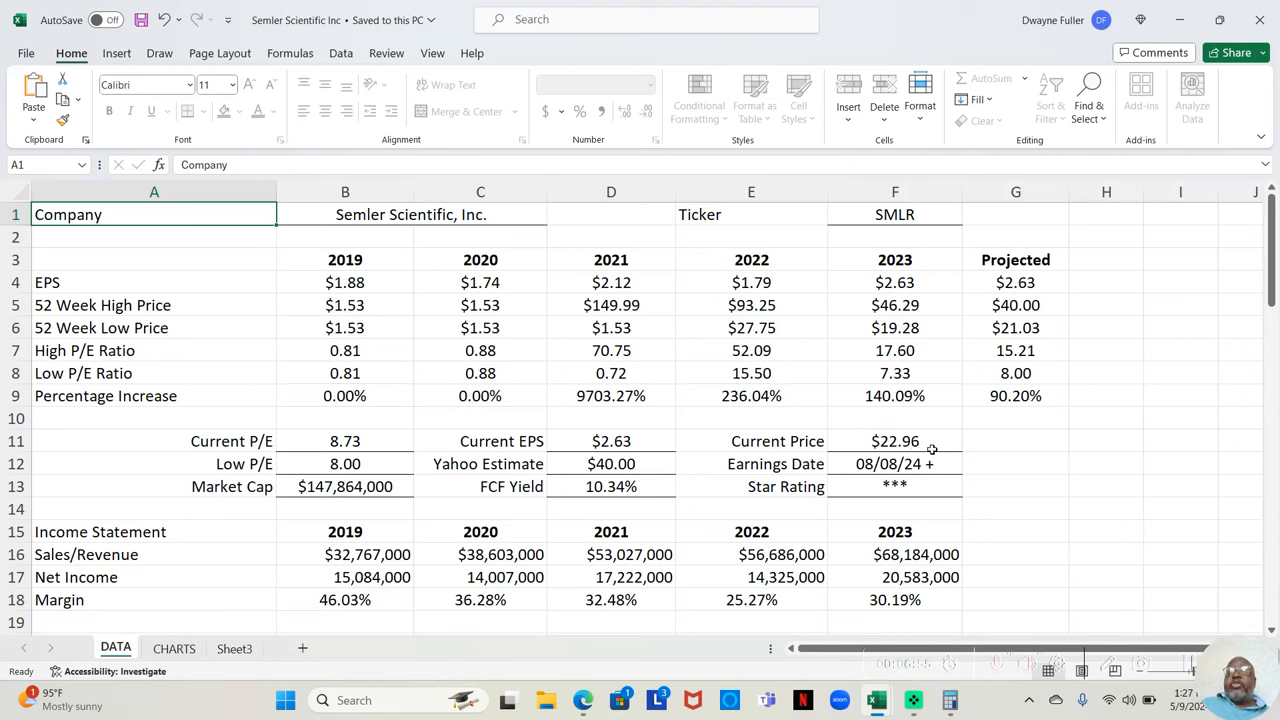
pyautogui.moveTo(1020, 472)
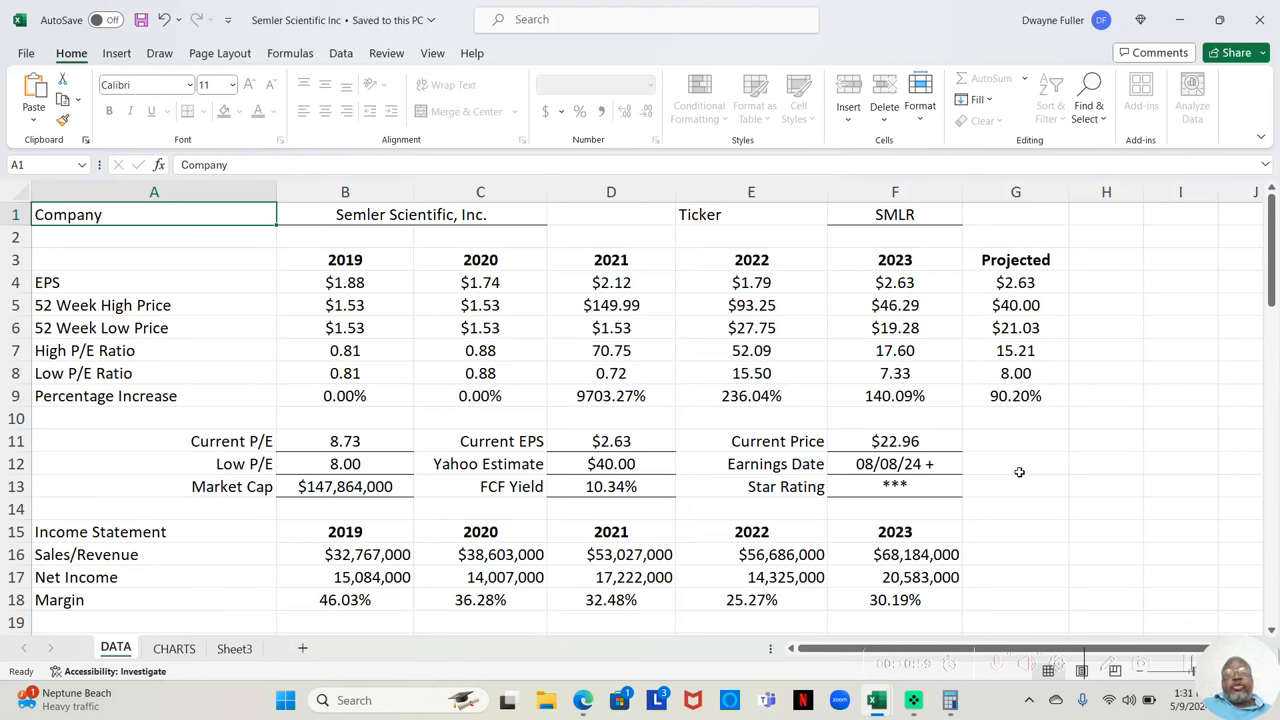
pyautogui.moveTo(580, 378)
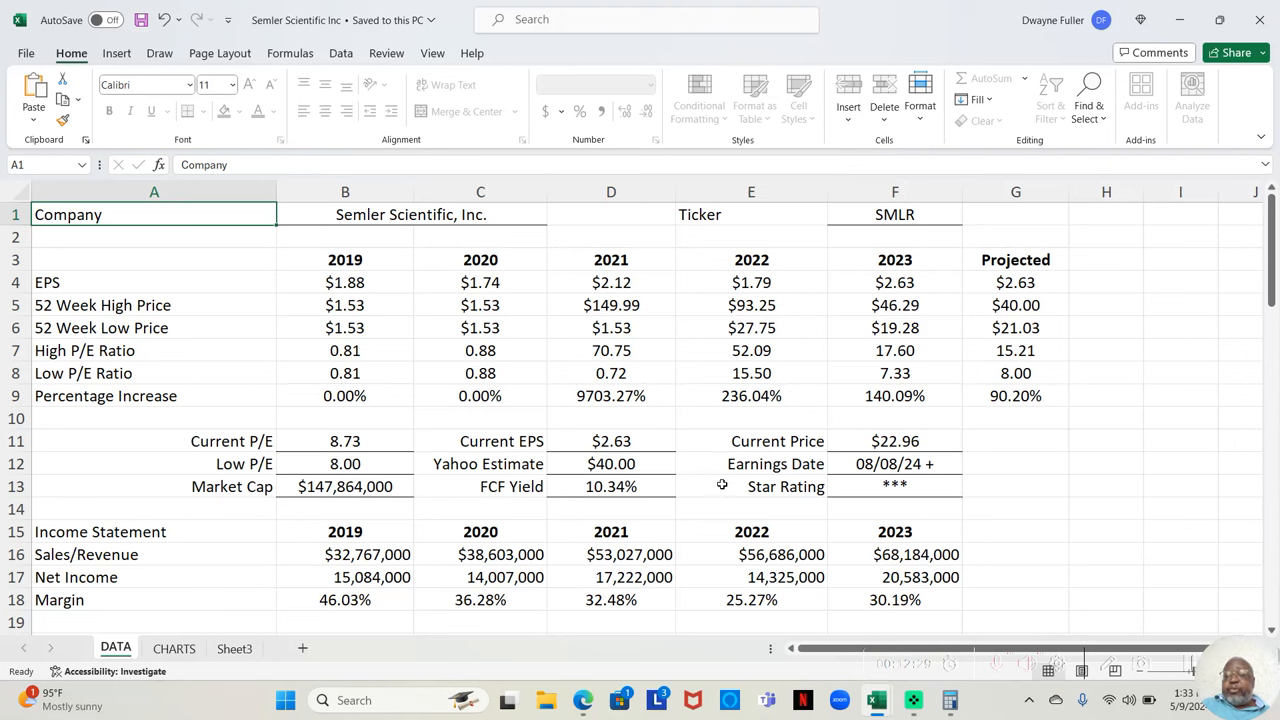
pyautogui.moveTo(1004, 446)
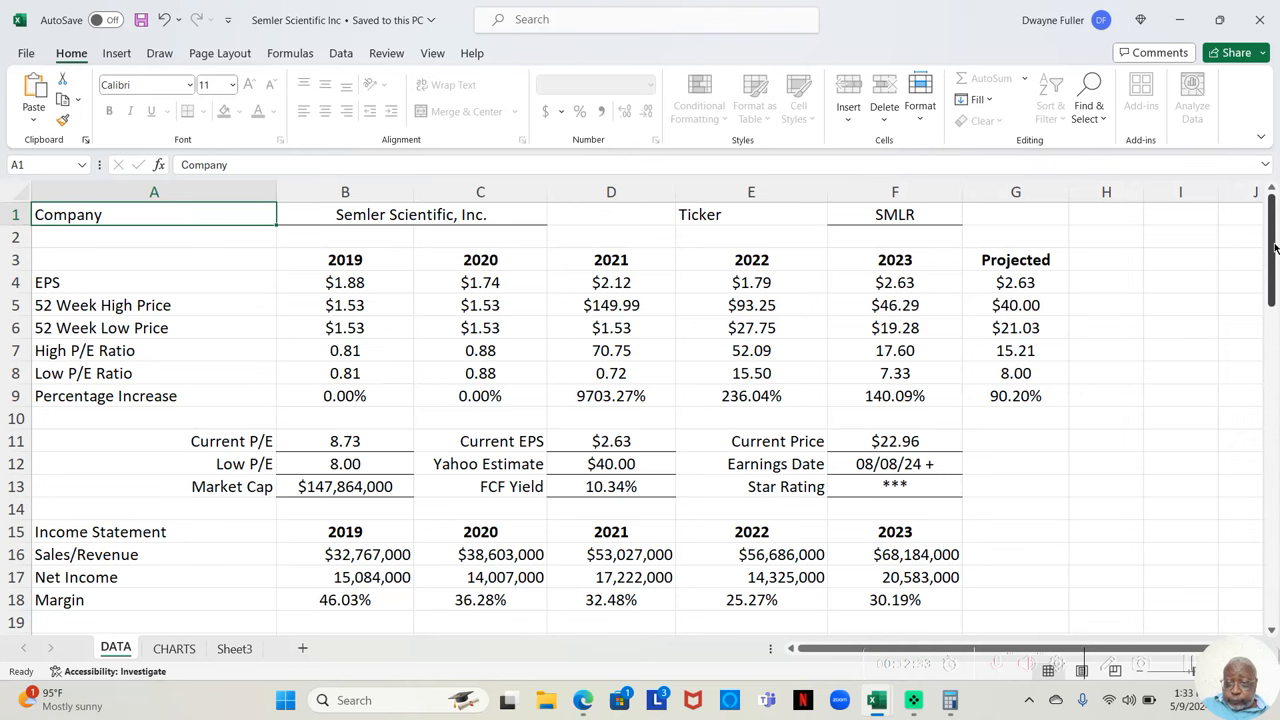
pyautogui.moveTo(1272, 244)
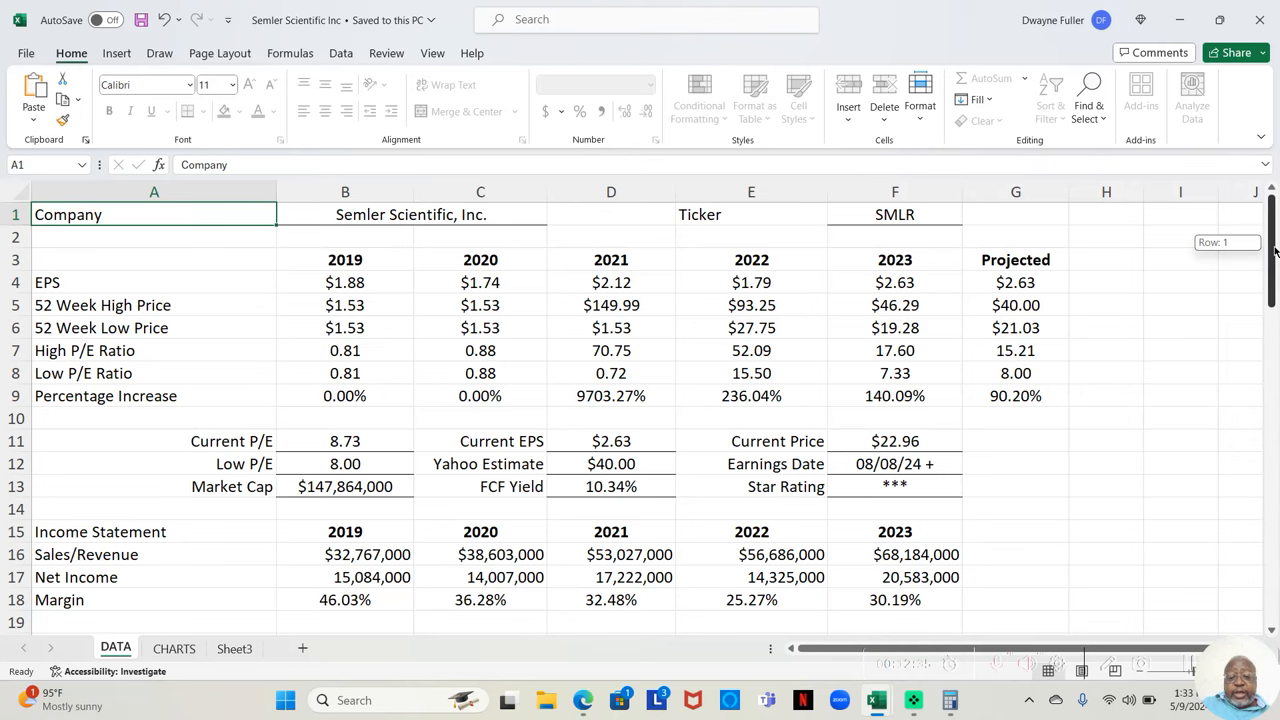
pyautogui.scroll(-3)
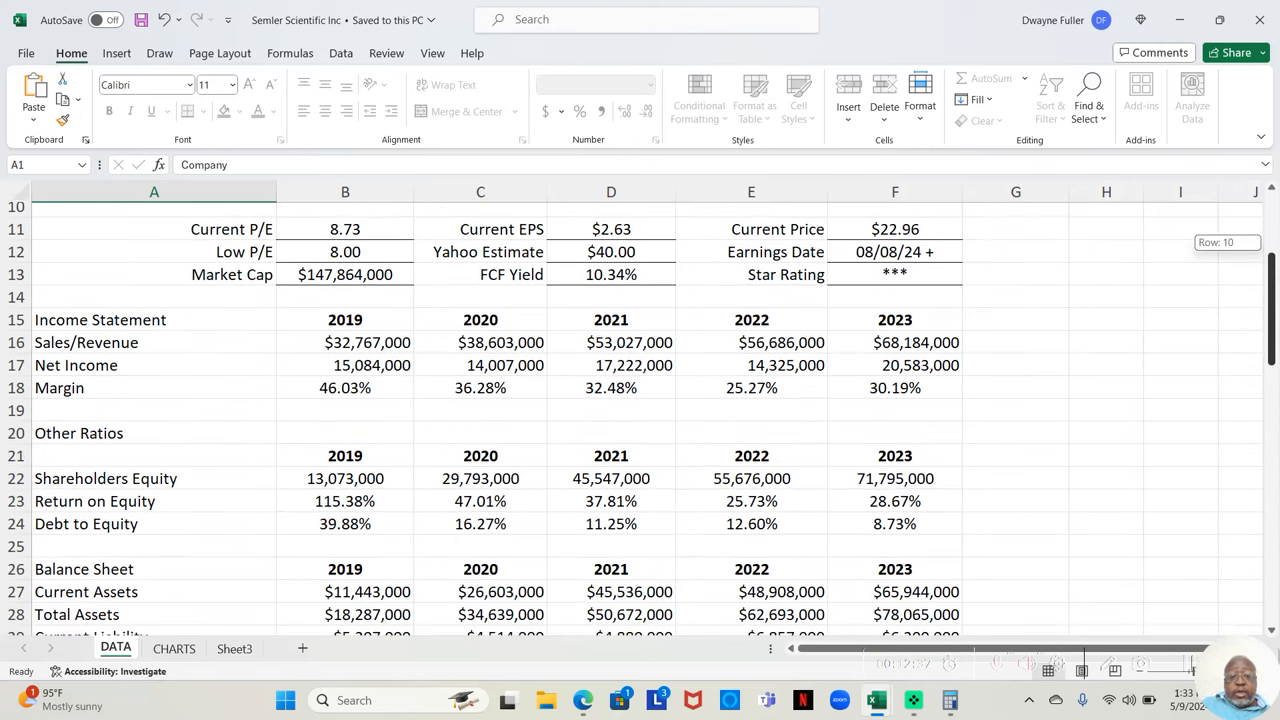
pyautogui.scroll(-3)
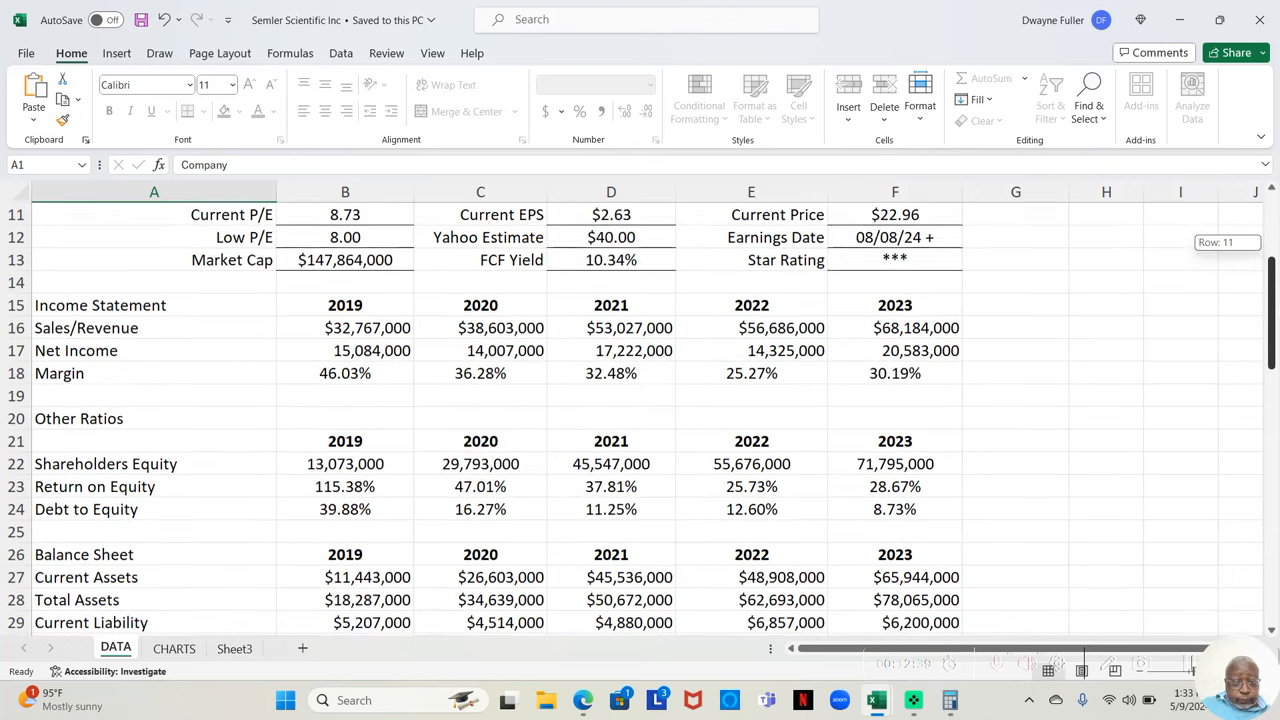
pyautogui.scroll(-3)
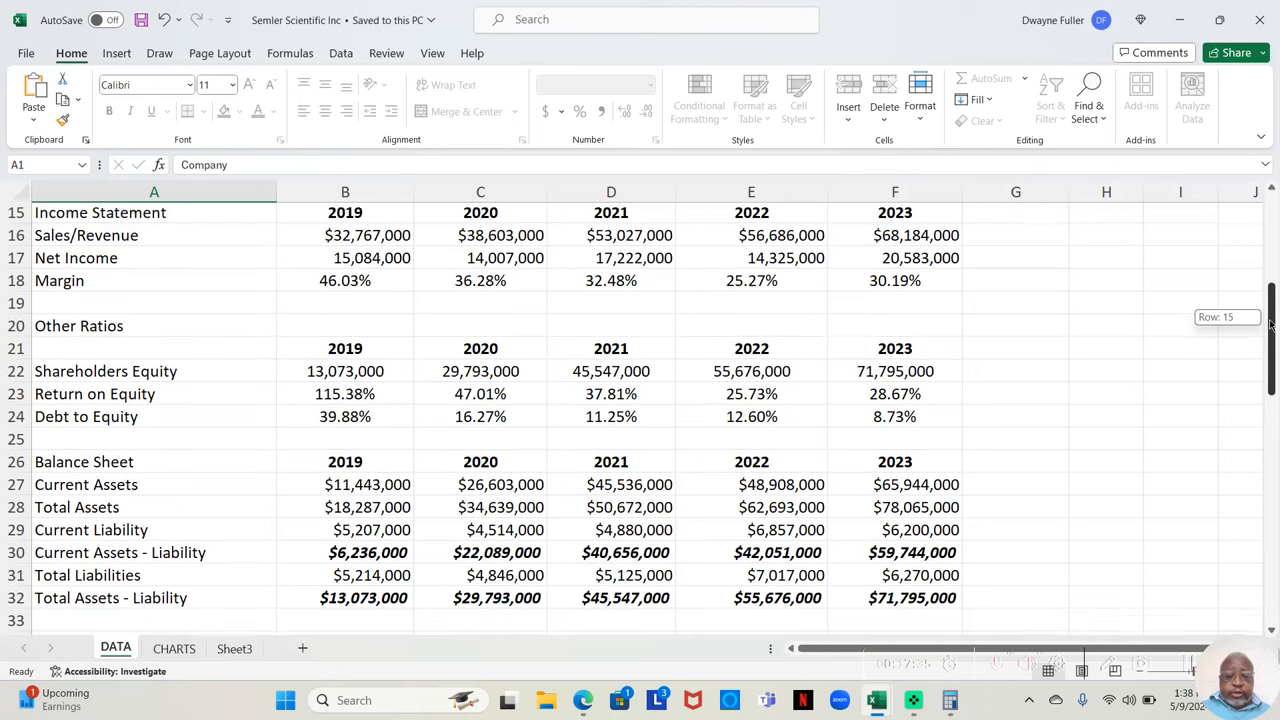
# - Scroll down past the Balance Sheet to the start of the Cash Flow Statement with Financing Activity rows
pyautogui.scroll(-3)
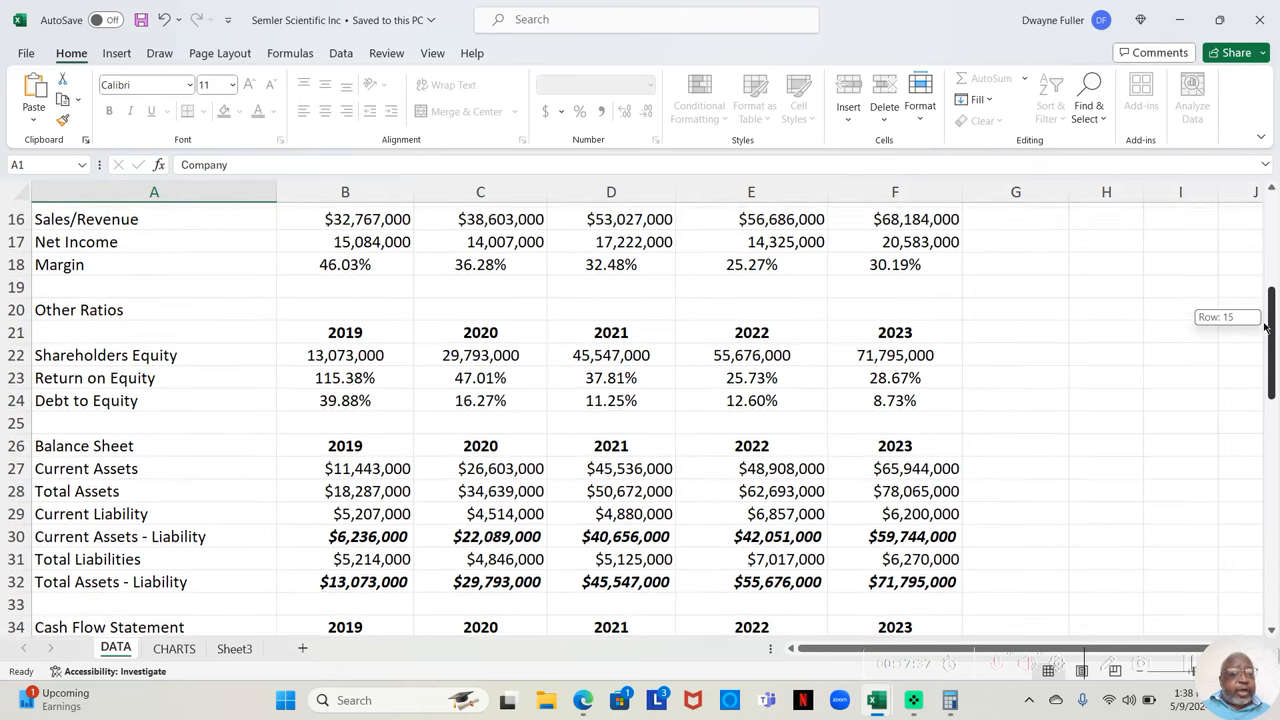
pyautogui.scroll(-3)
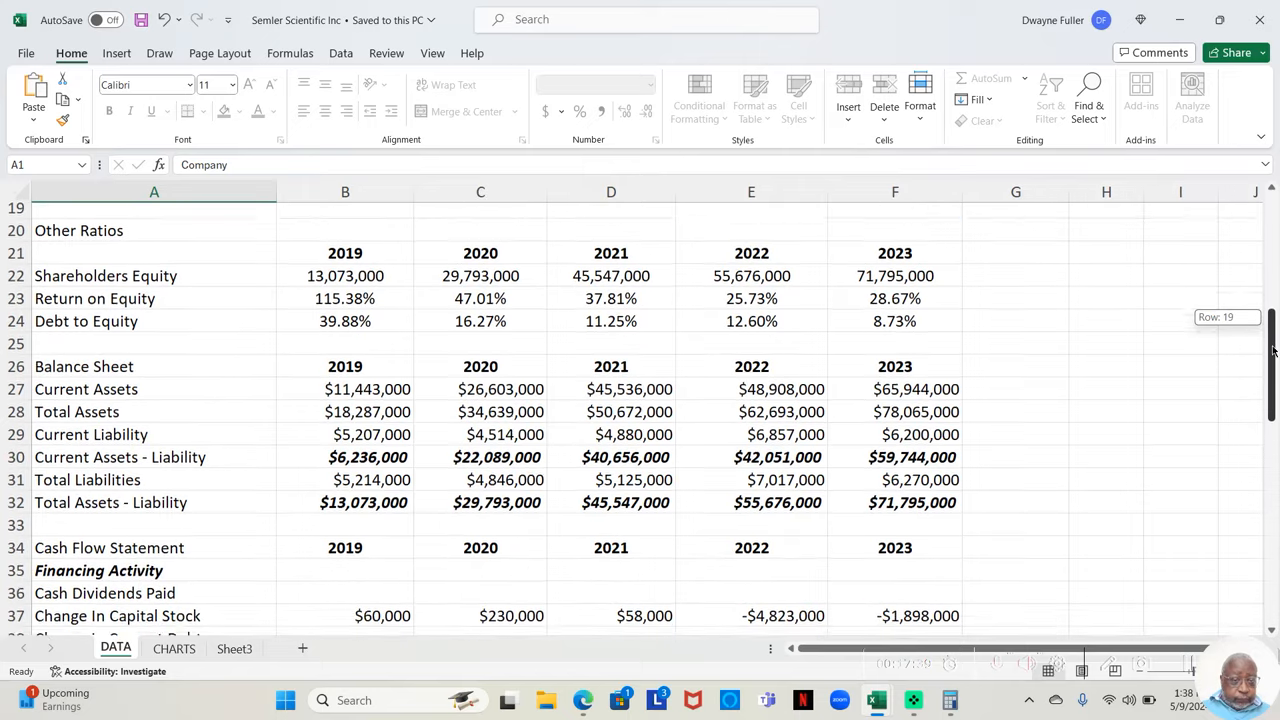
pyautogui.scroll(-3)
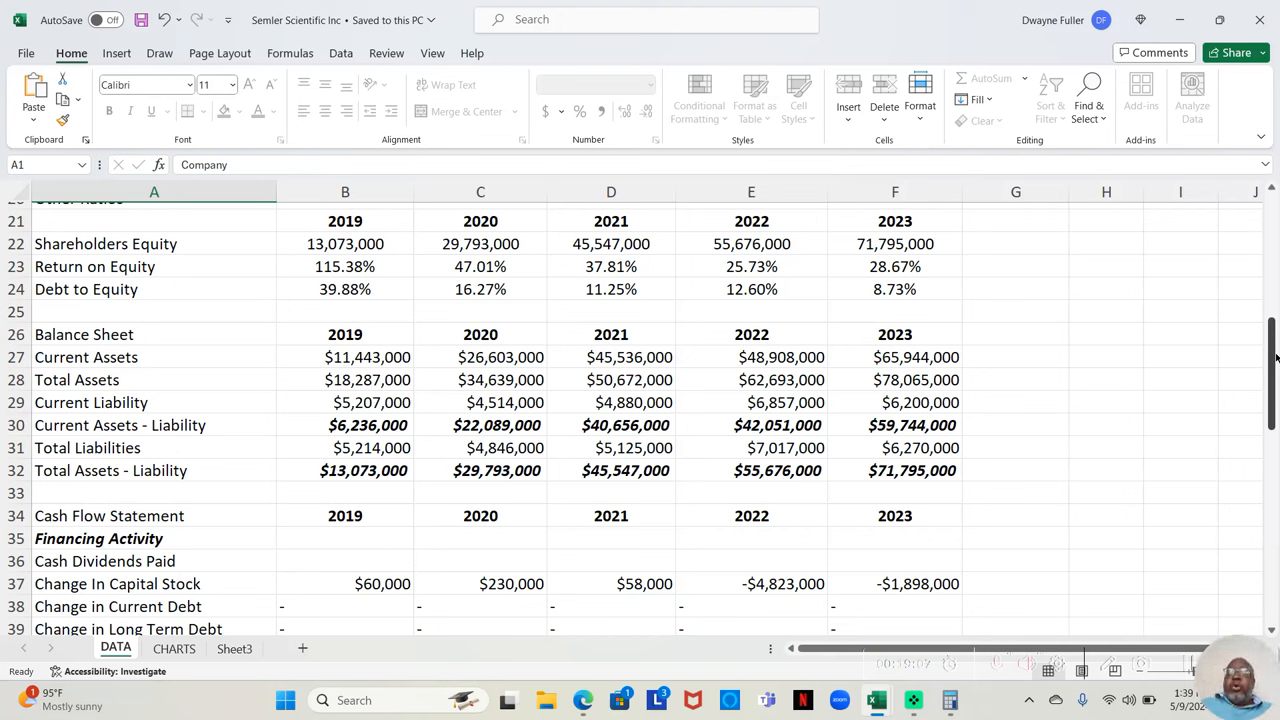
pyautogui.scroll(3)
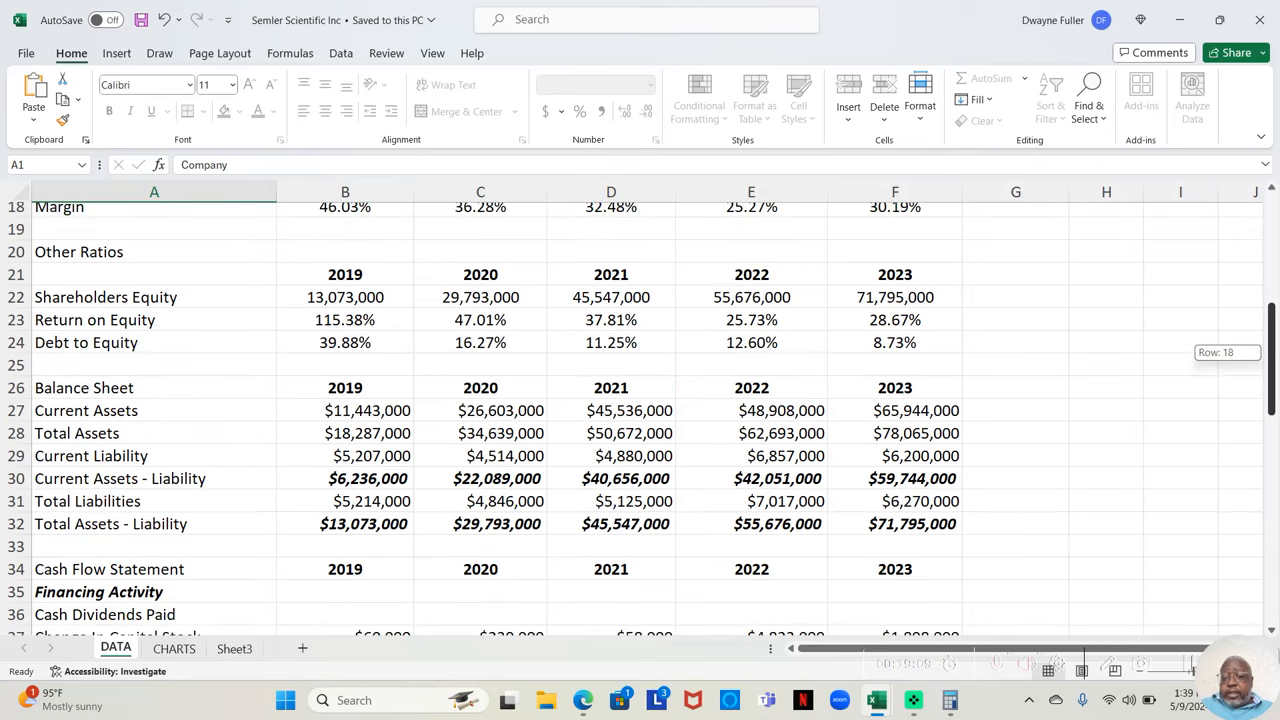
# - Scroll to the operating cash flow and Free Cash Flow rows, reaching the Free Cash Flow After Dividends heading
pyautogui.scroll(-3)
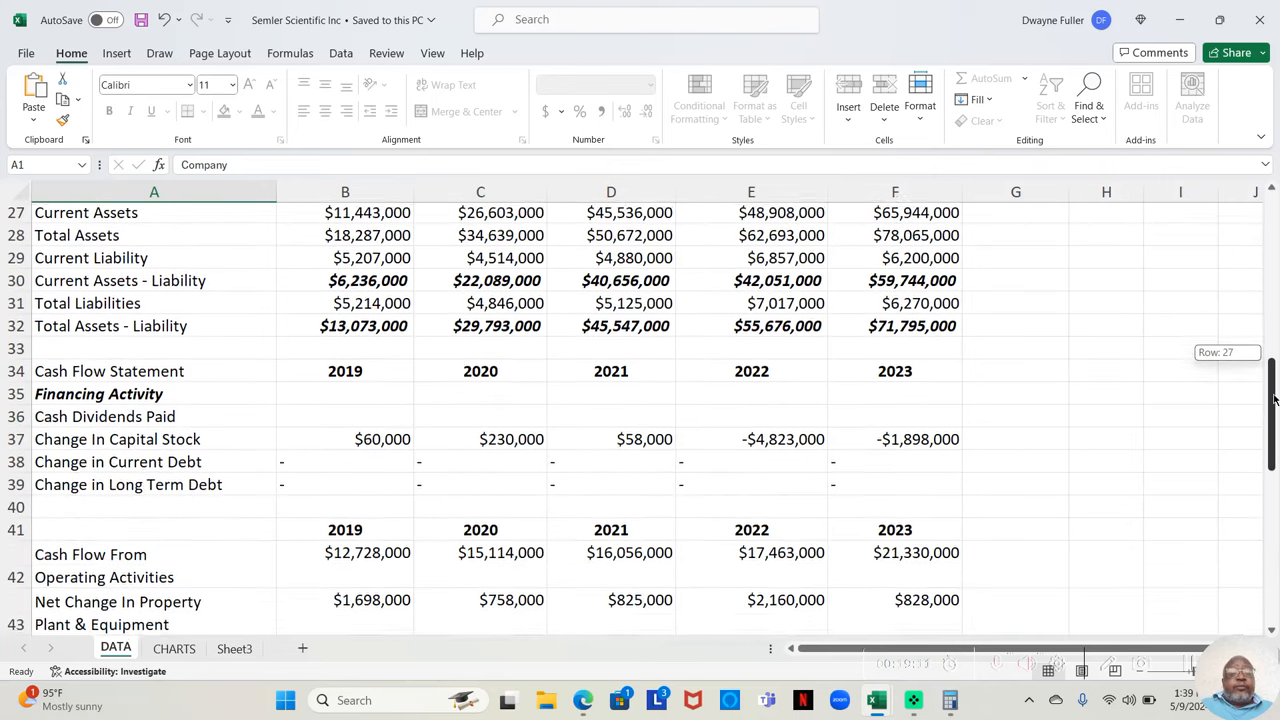
pyautogui.scroll(3)
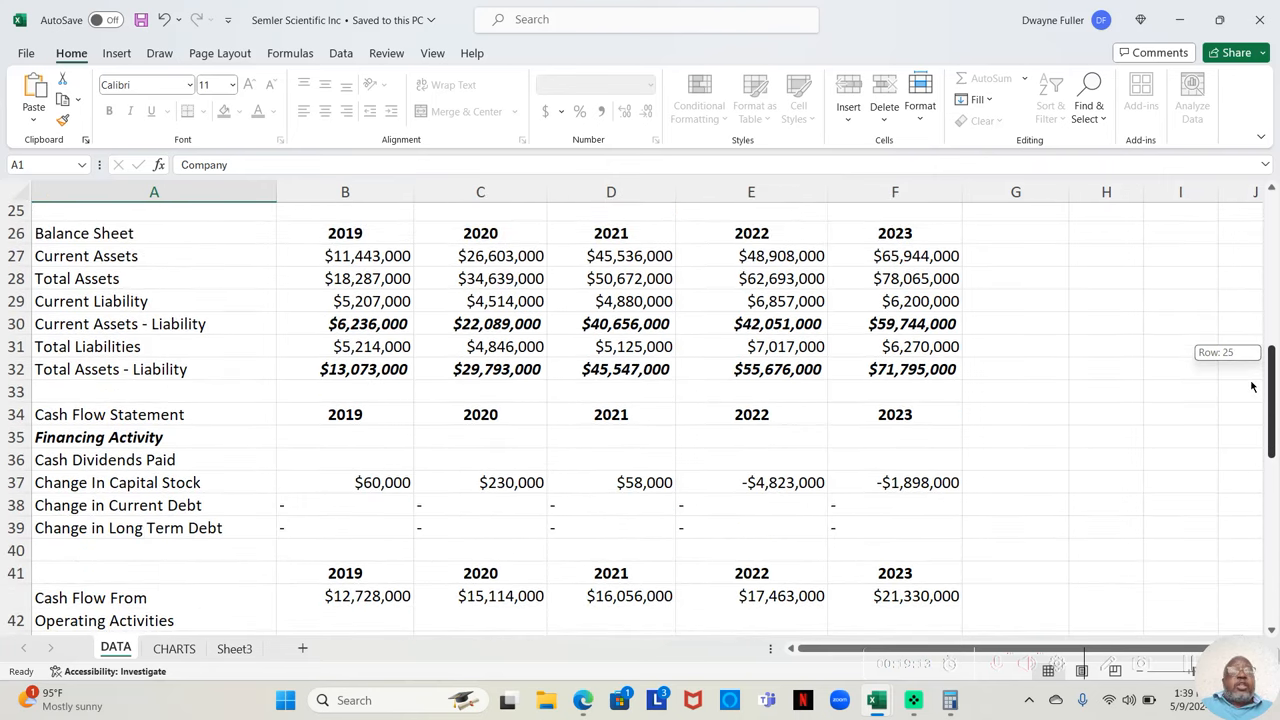
pyautogui.scroll(-3)
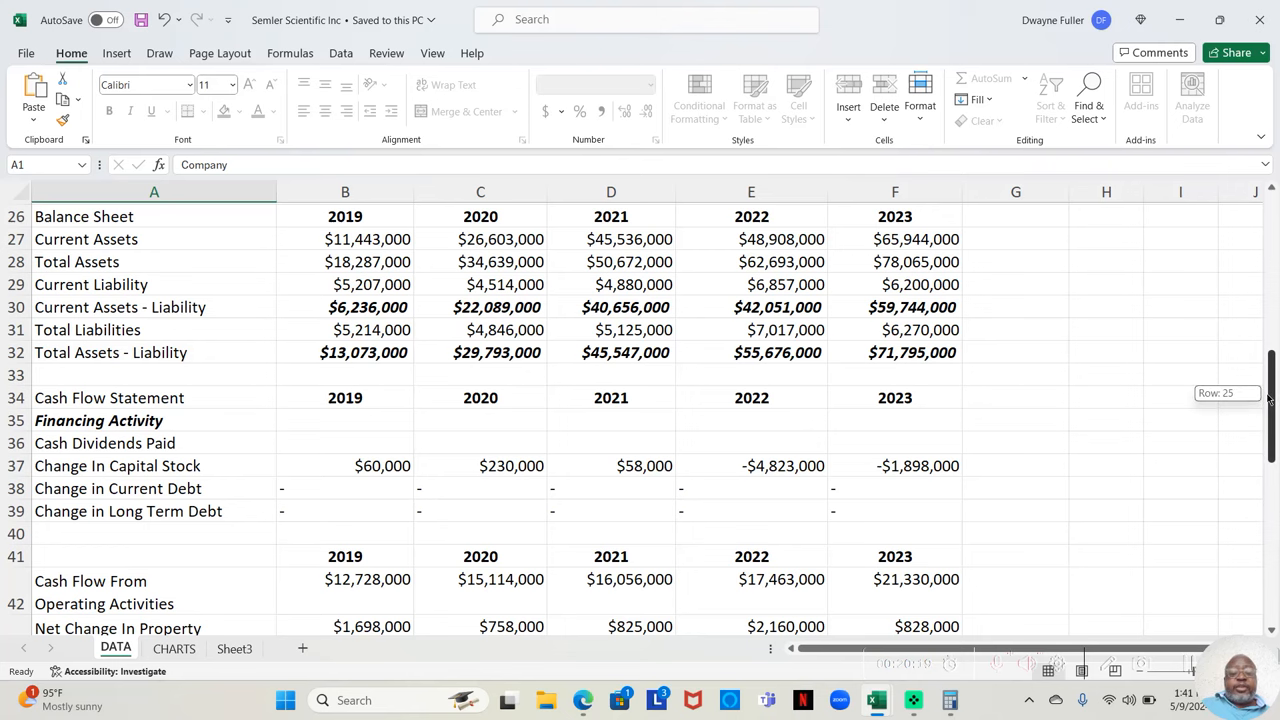
pyautogui.scroll(-3)
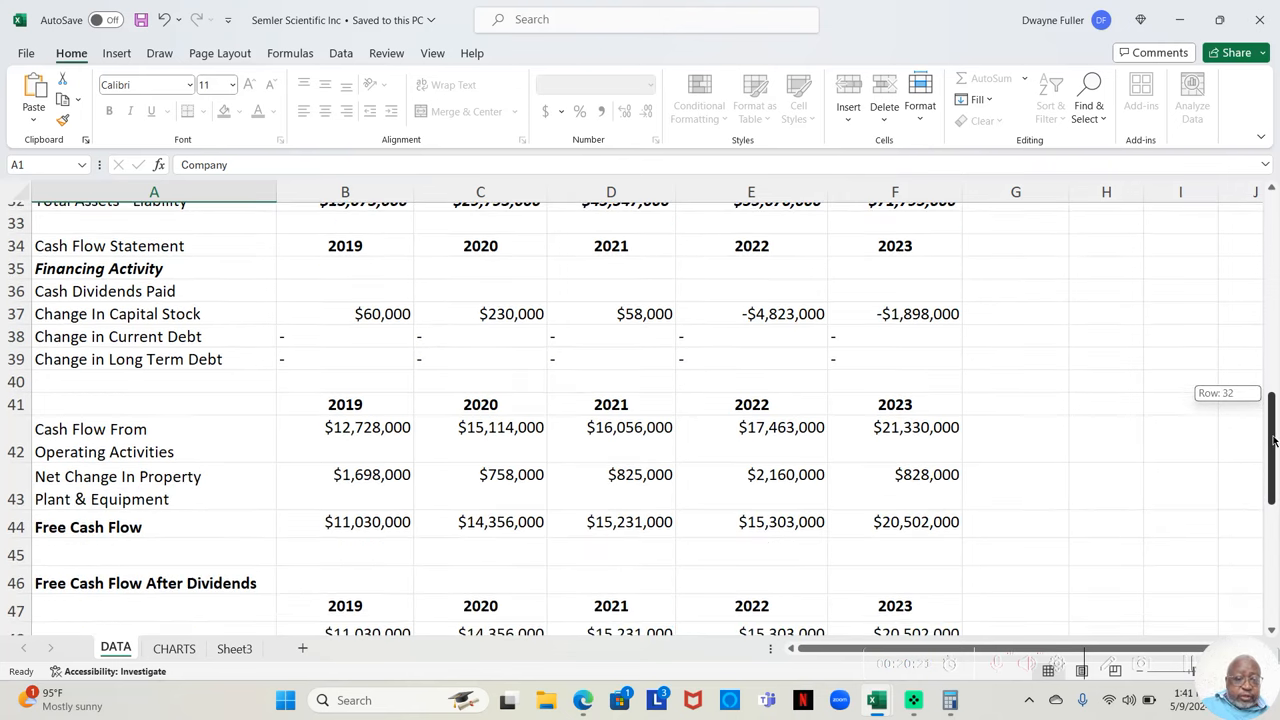
# - Scroll down to the Free Cash Flow After Dividends figures for 2019–2023
pyautogui.scroll(-3)
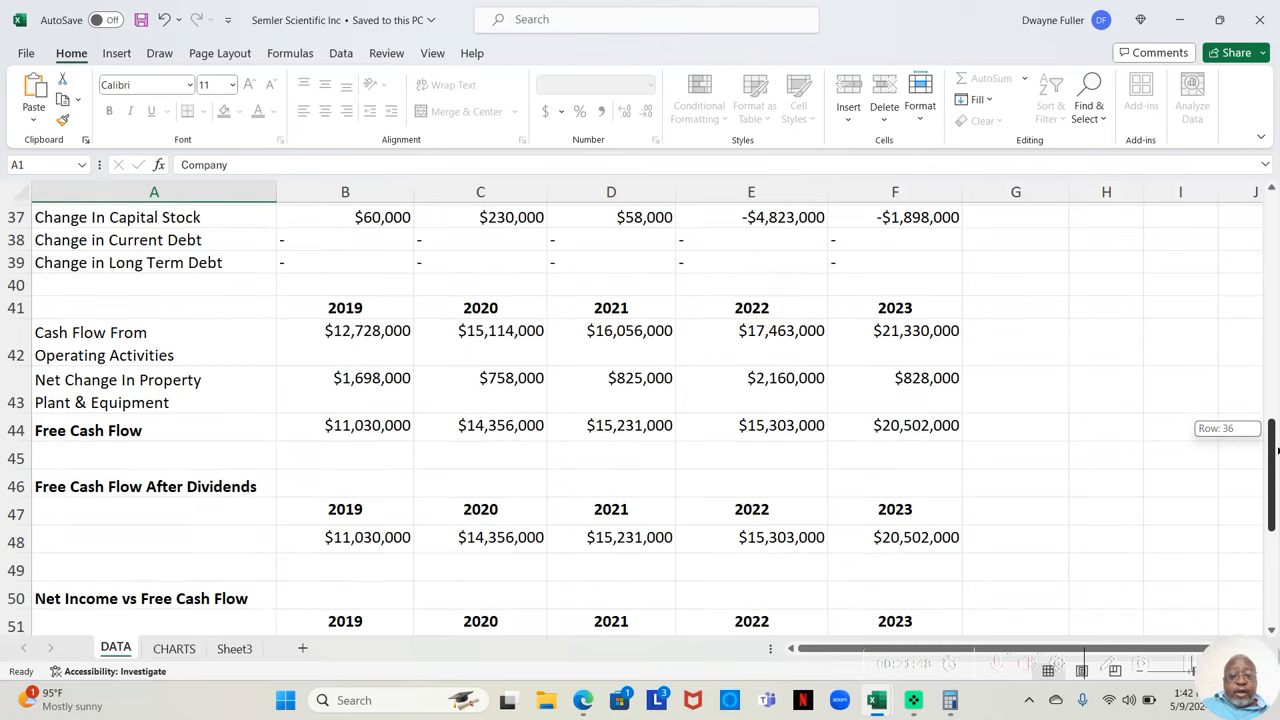
# - Scroll to Net Income vs Free Cash Flow for 2019–2023 and the book value, P/B ratio, insider holdings and management rows
pyautogui.scroll(-3)
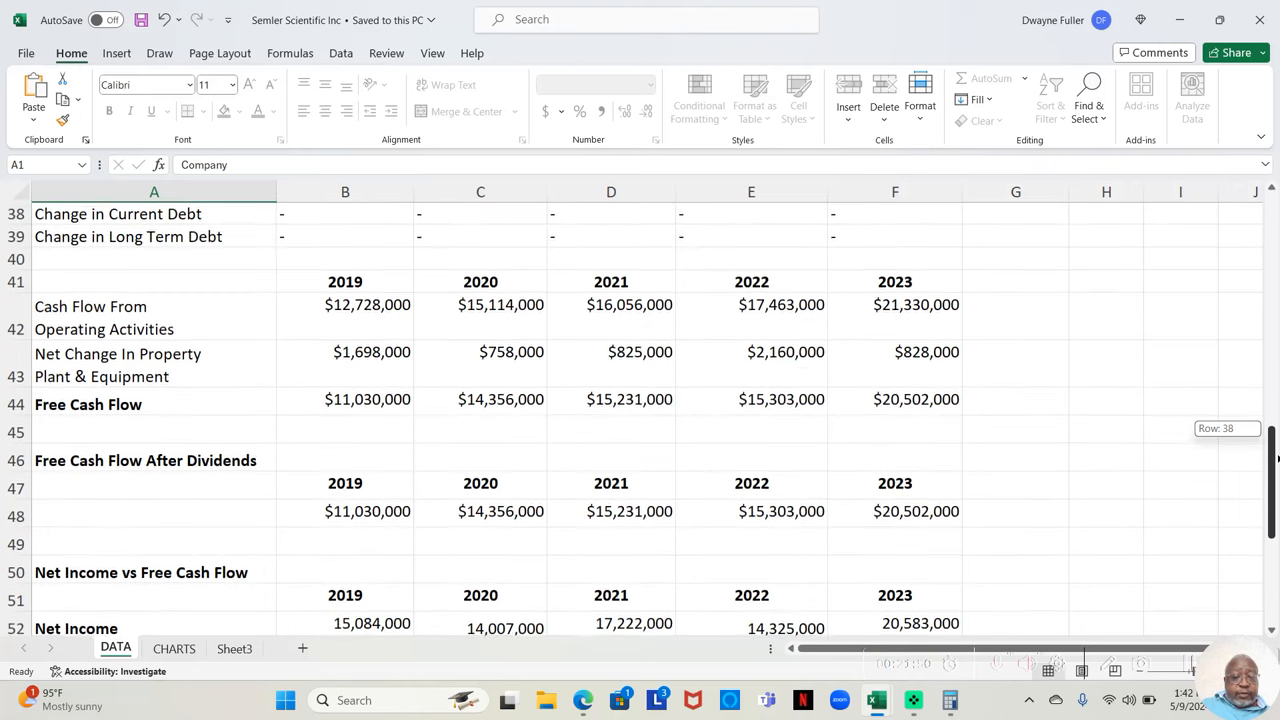
pyautogui.scroll(3)
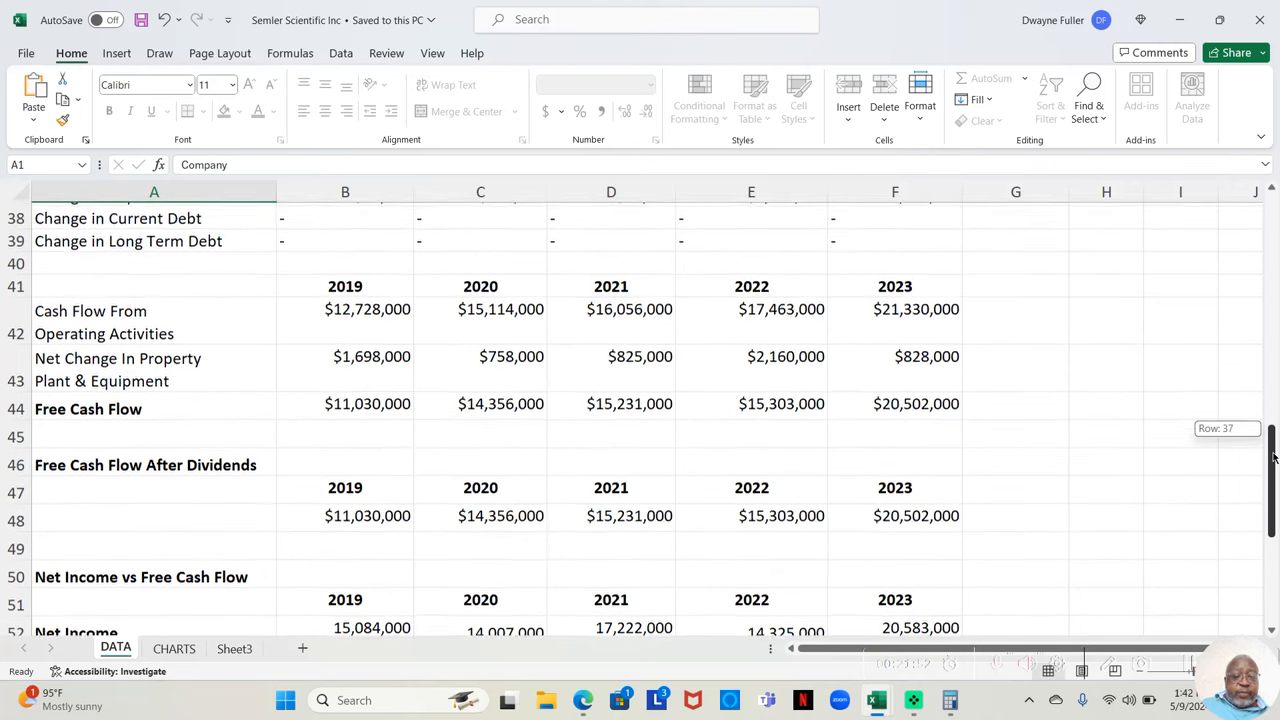
pyautogui.scroll(3)
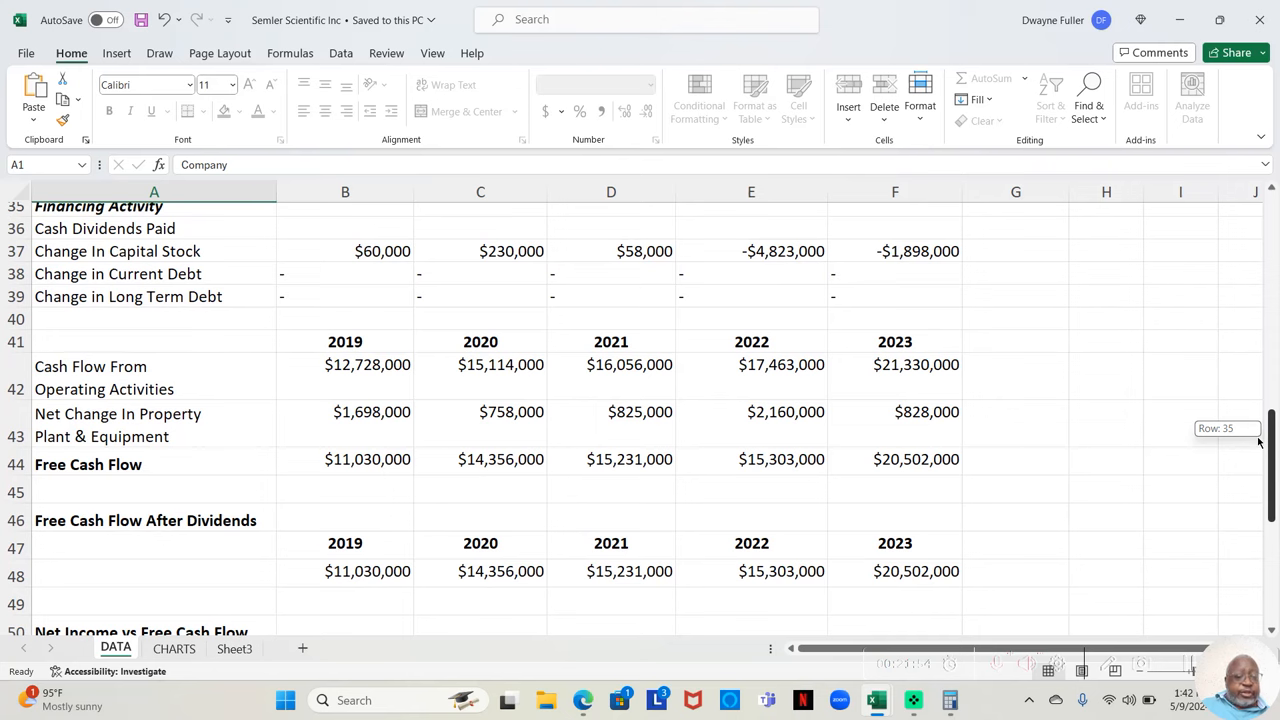
pyautogui.scroll(-3)
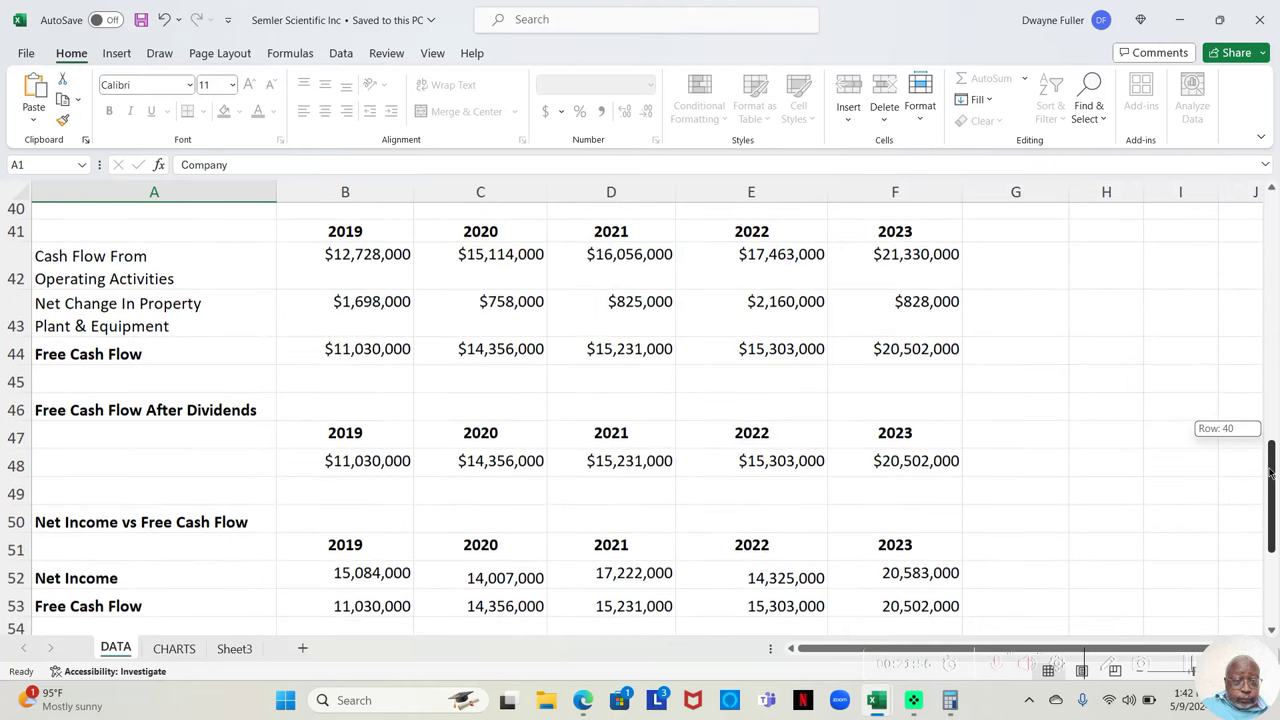
pyautogui.scroll(3)
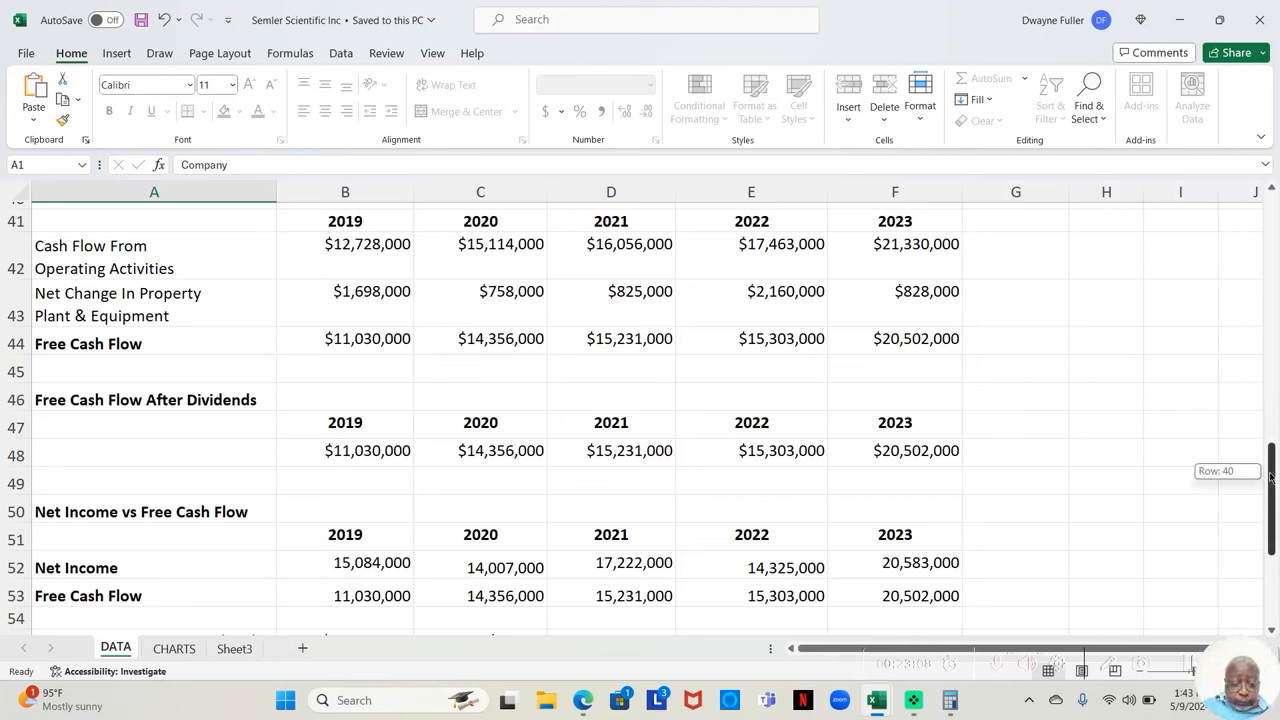
pyautogui.scroll(-3)
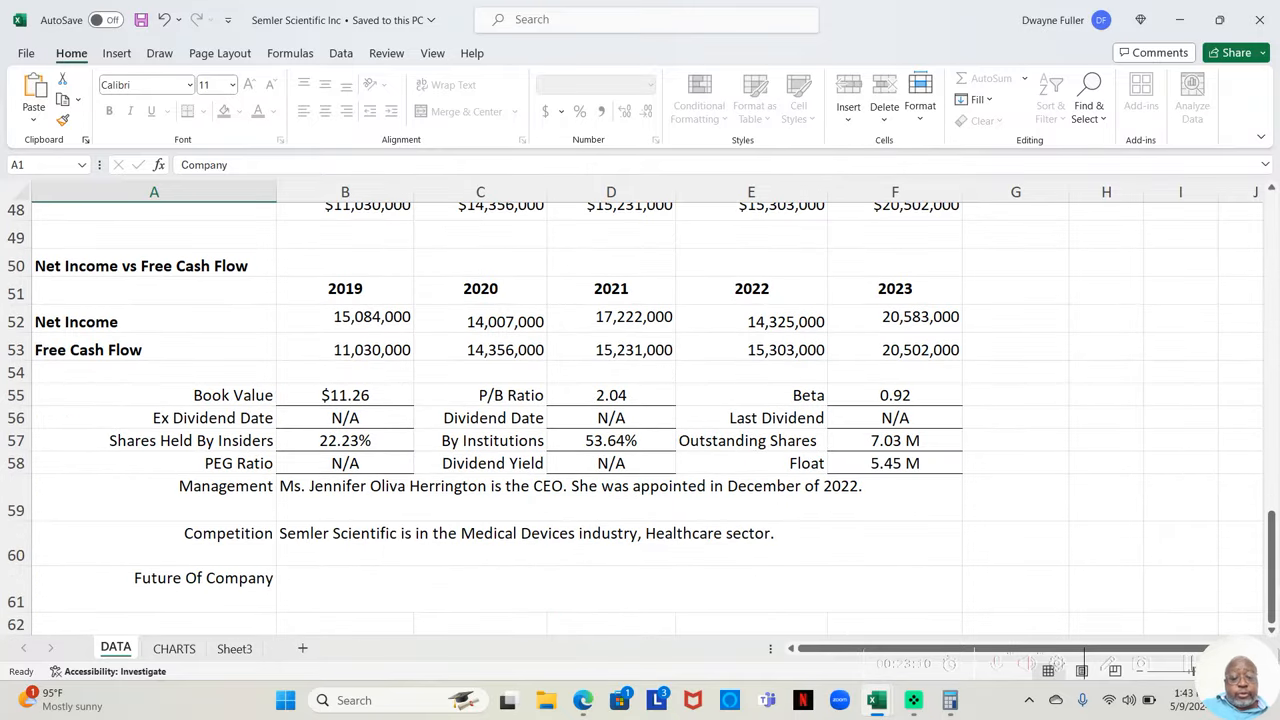